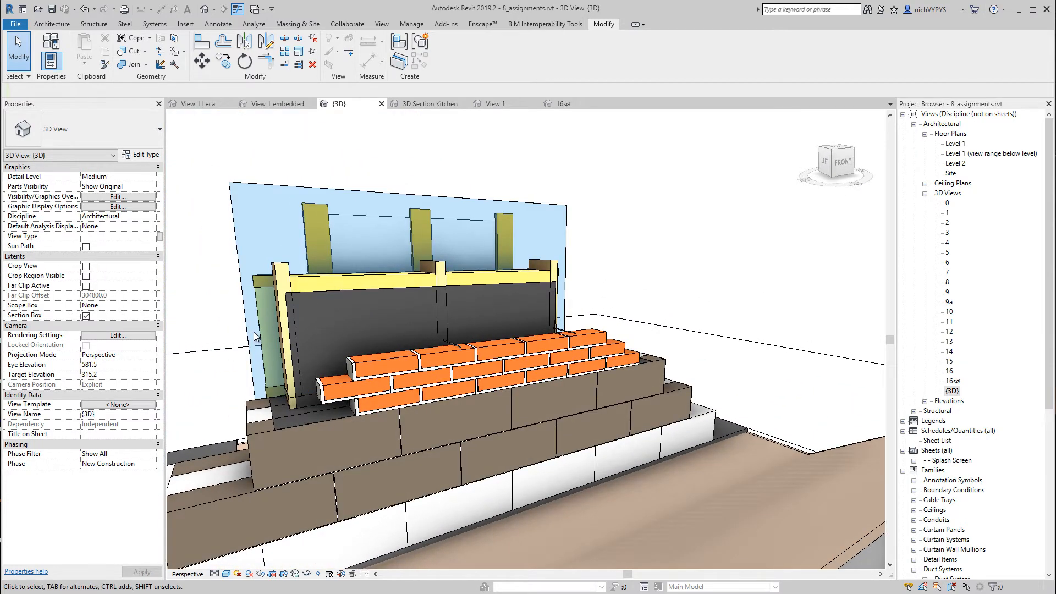
mouse_move(272, 148)
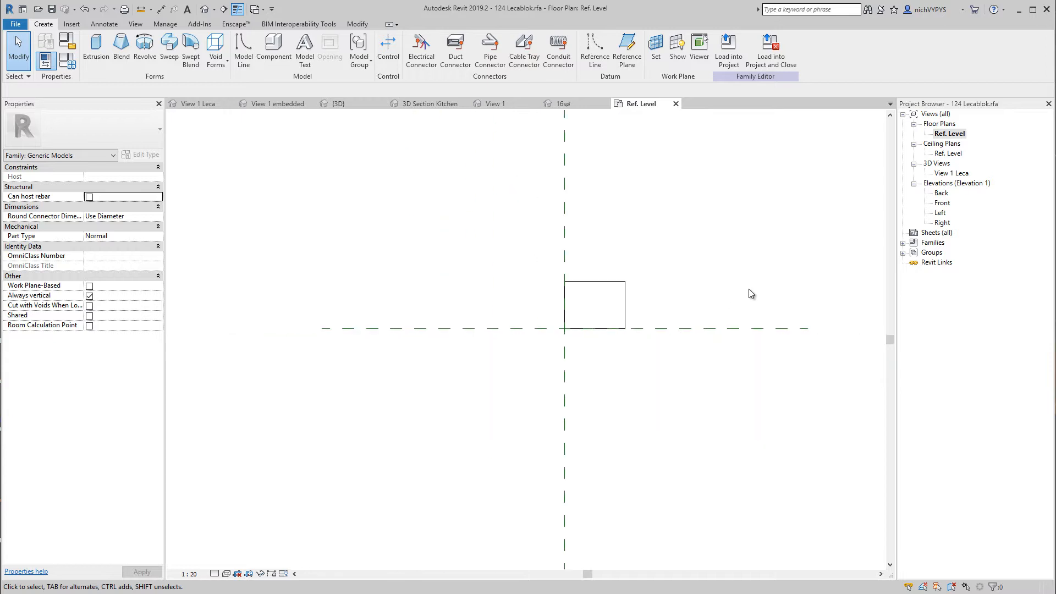
Show 3D view 0 of 8_assignments.rvt with the foundation wall strip
click(277, 104)
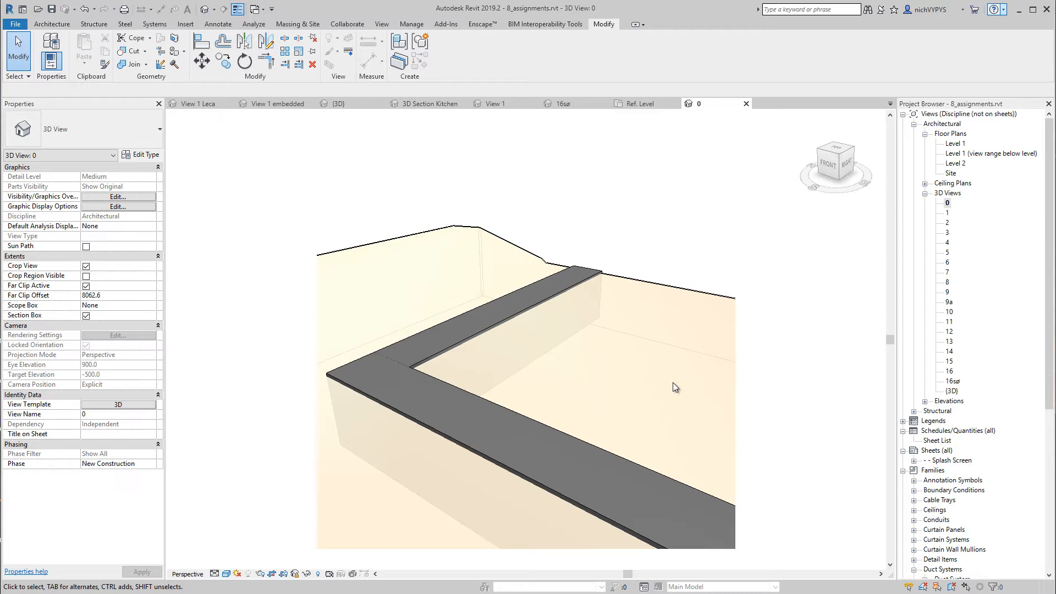
mouse_move(686, 386)
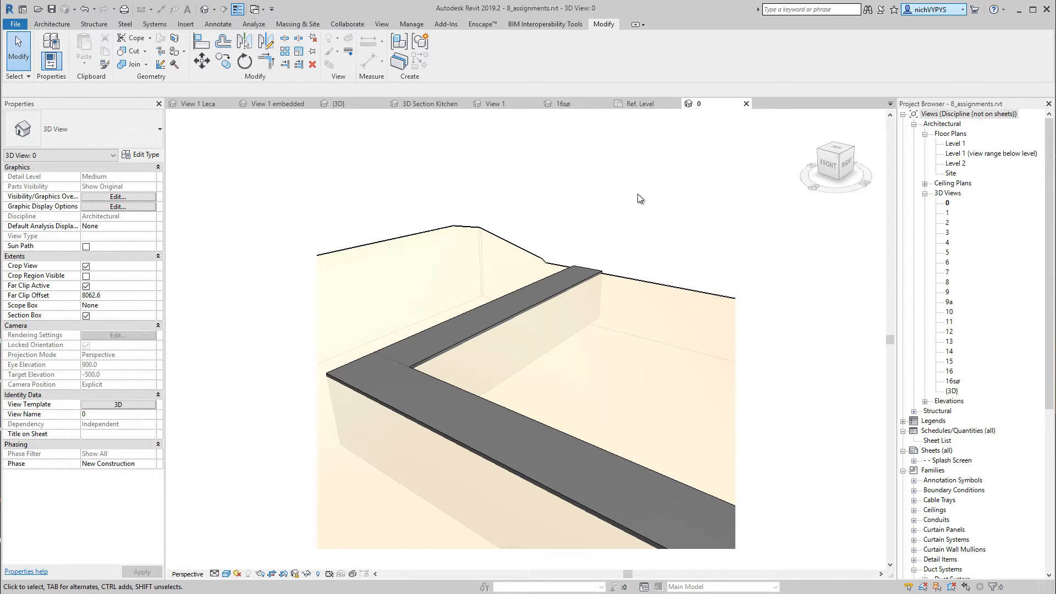
mouse_move(512, 116)
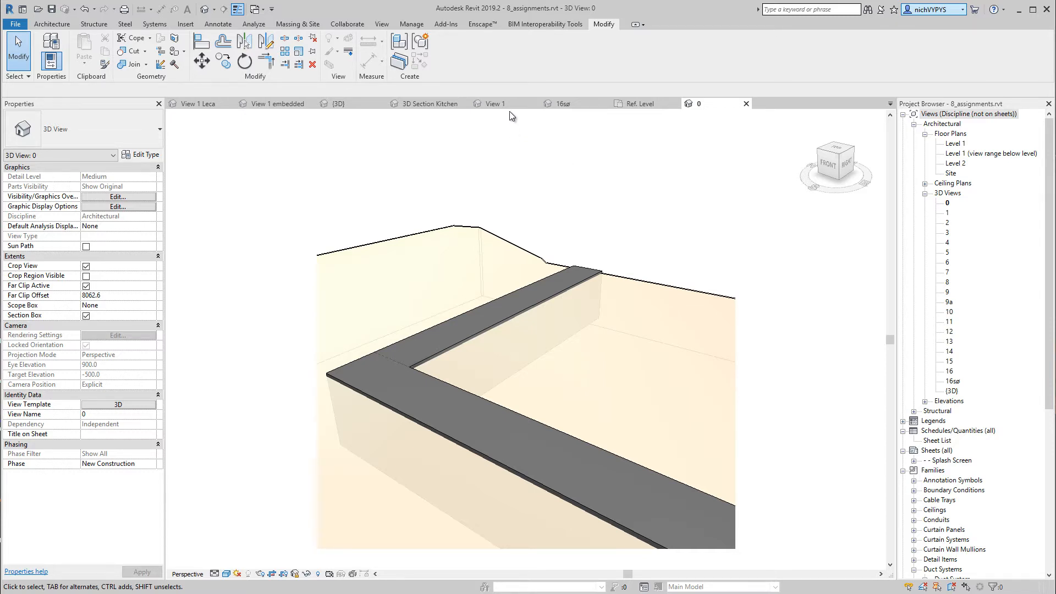
Switch to the 3D Section Kitchen view of Reklamevej.rvt
click(429, 104)
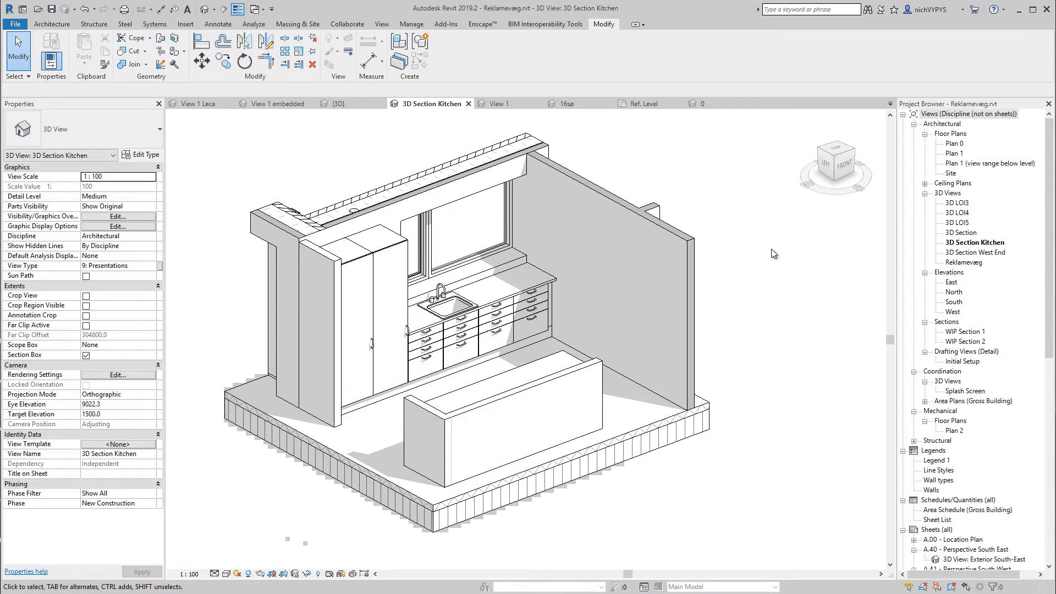
mouse_move(776, 241)
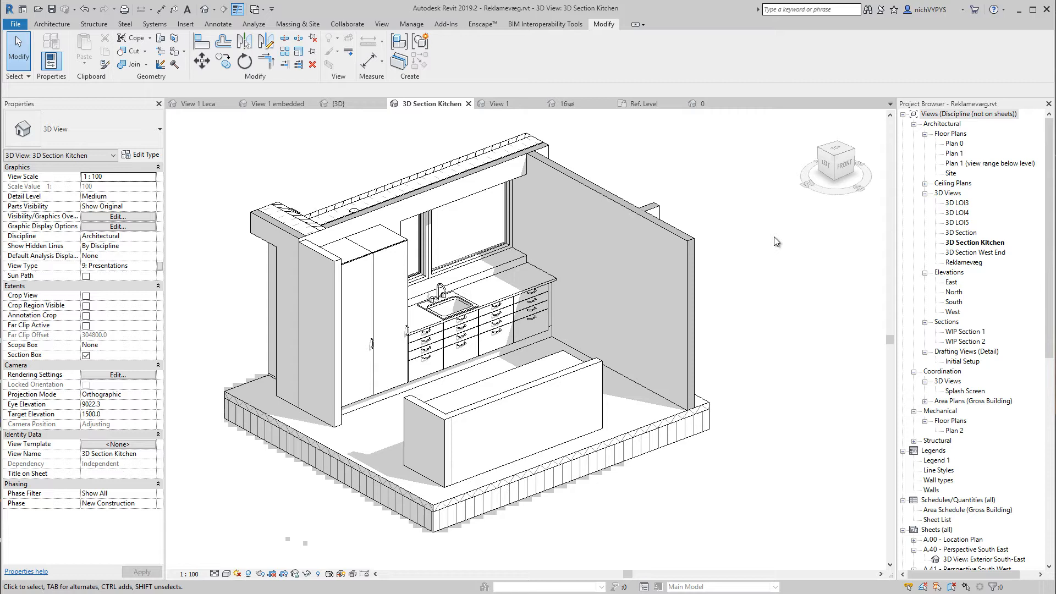
mouse_move(743, 216)
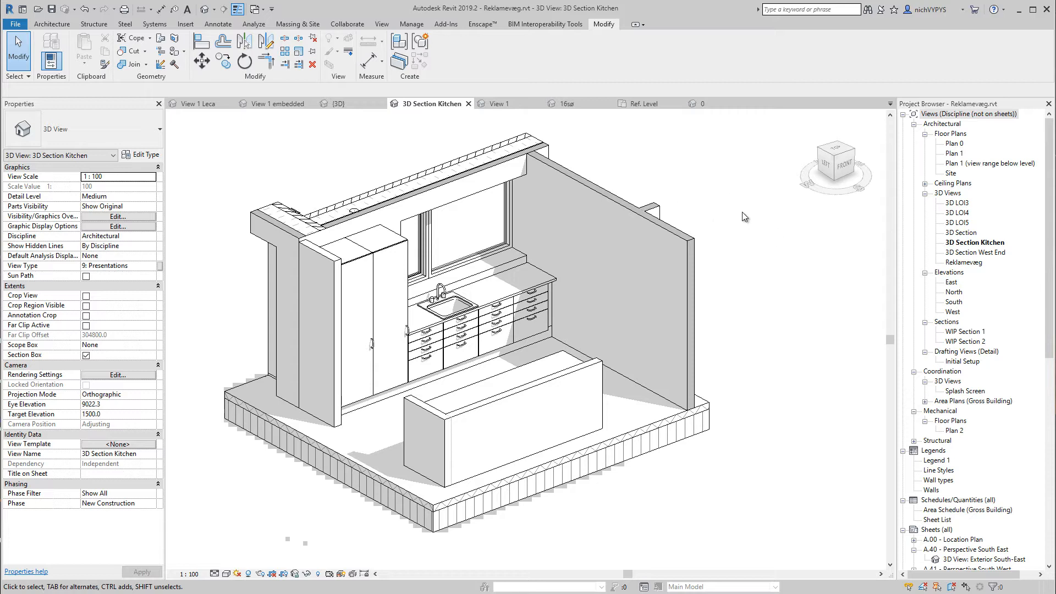
mouse_move(720, 206)
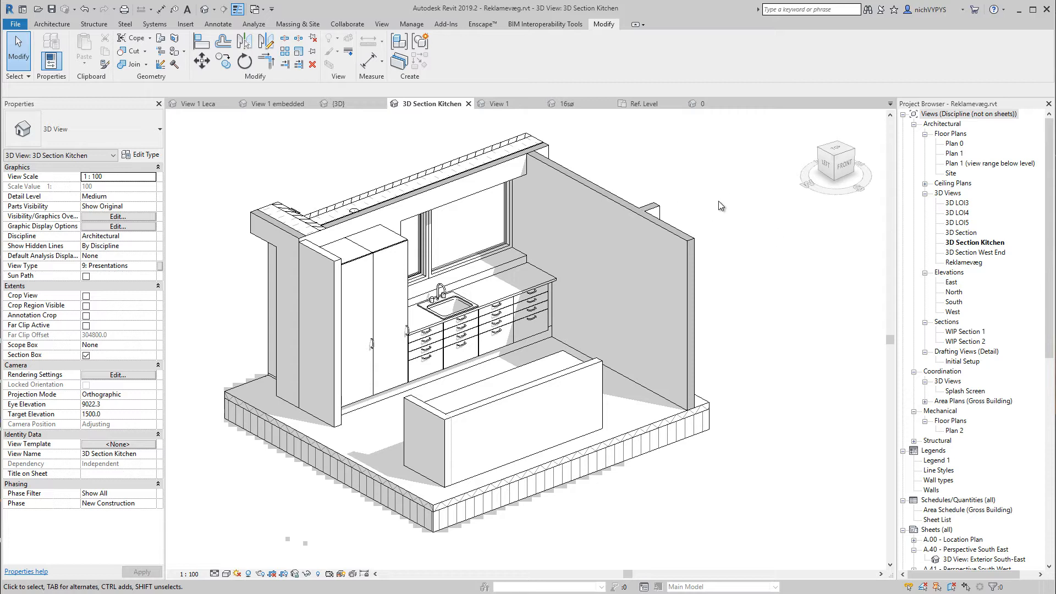
mouse_move(719, 214)
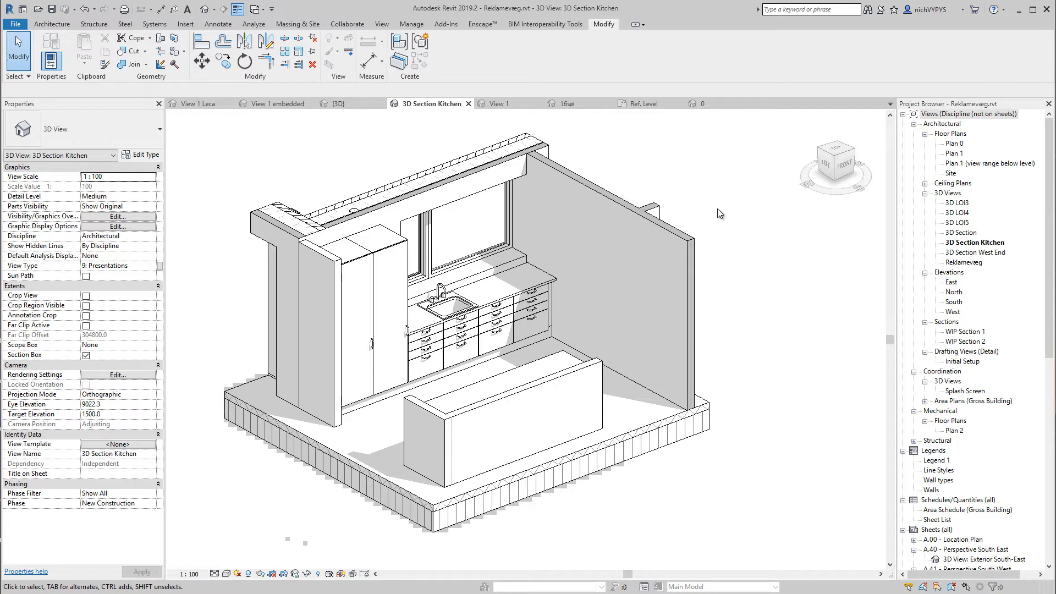
Show the Base Cabinet - 4 Drawers family in View 1 with the Insert ribbon commands visible
click(528, 321)
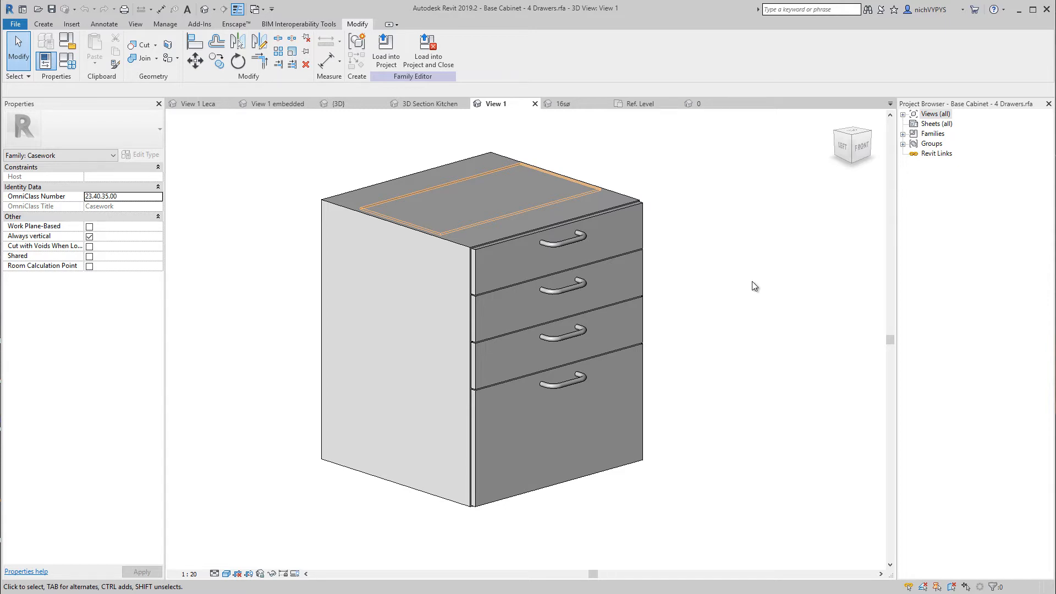
mouse_move(651, 192)
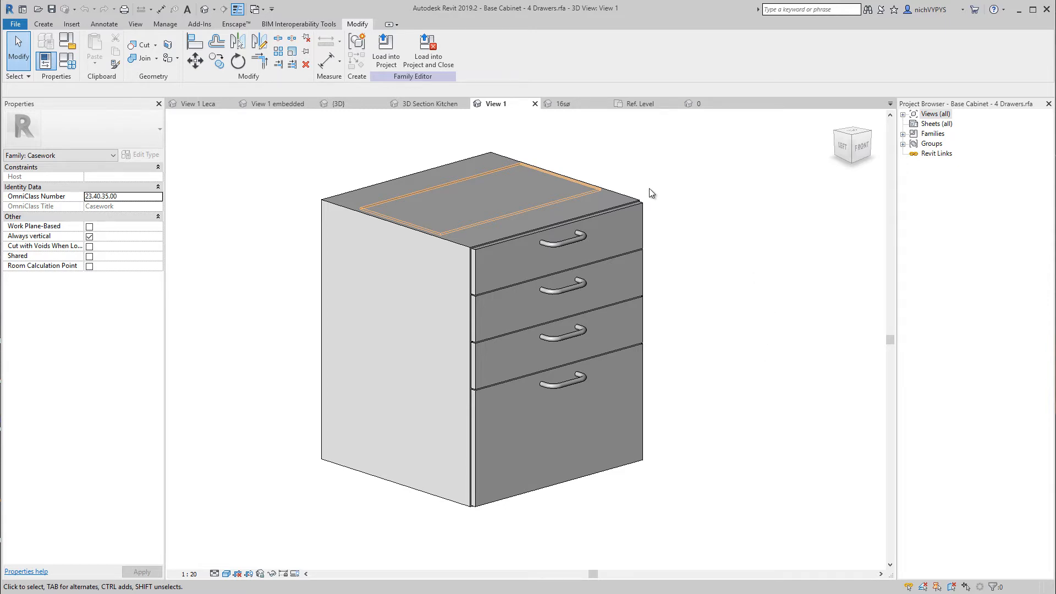
click(70, 25)
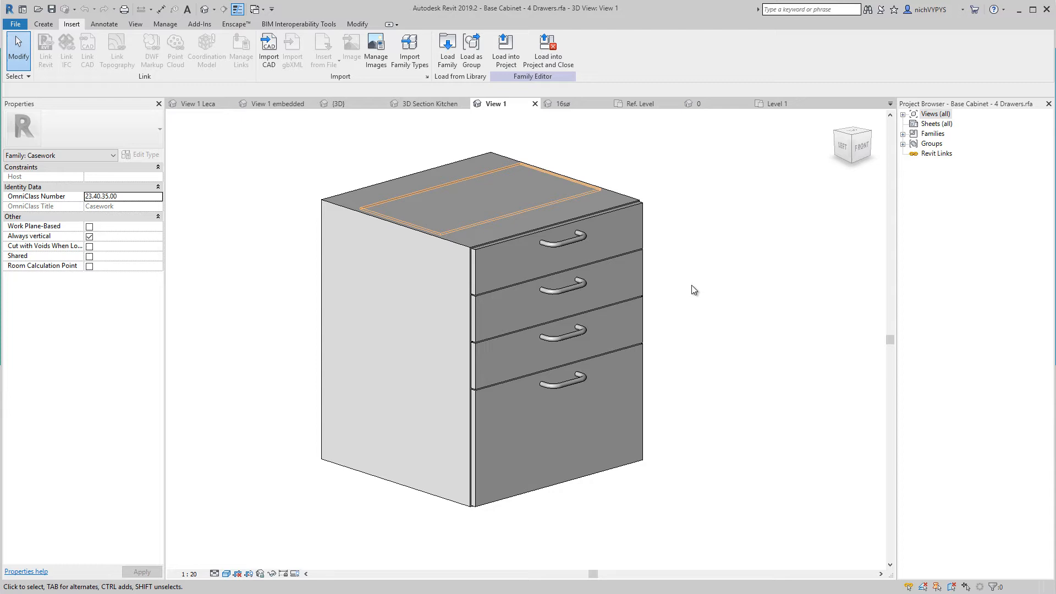
mouse_move(428, 112)
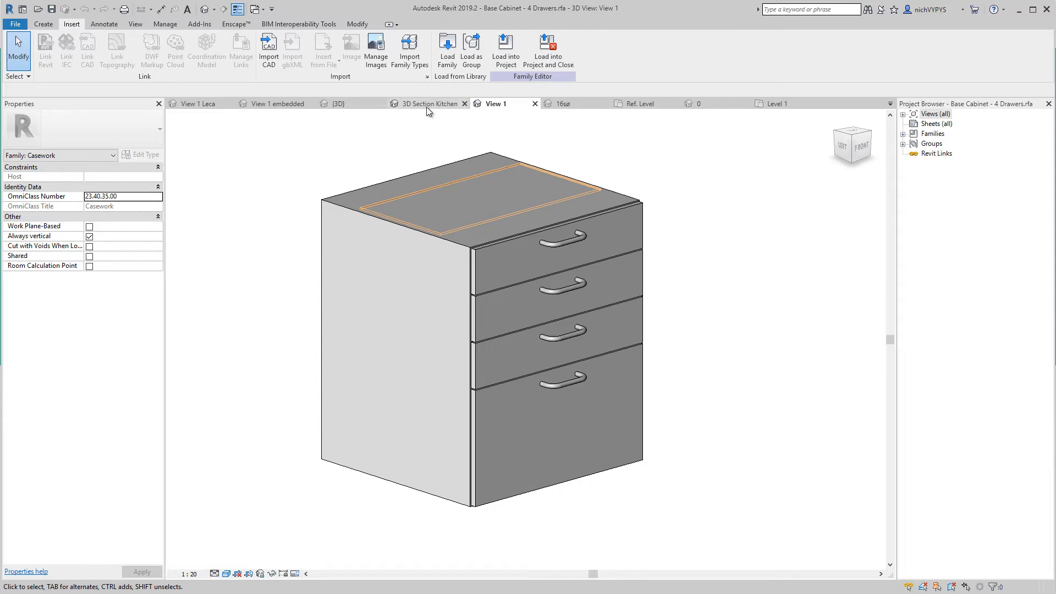
Return to the 3D Section Kitchen view of Reklamevej.rvt
click(430, 104)
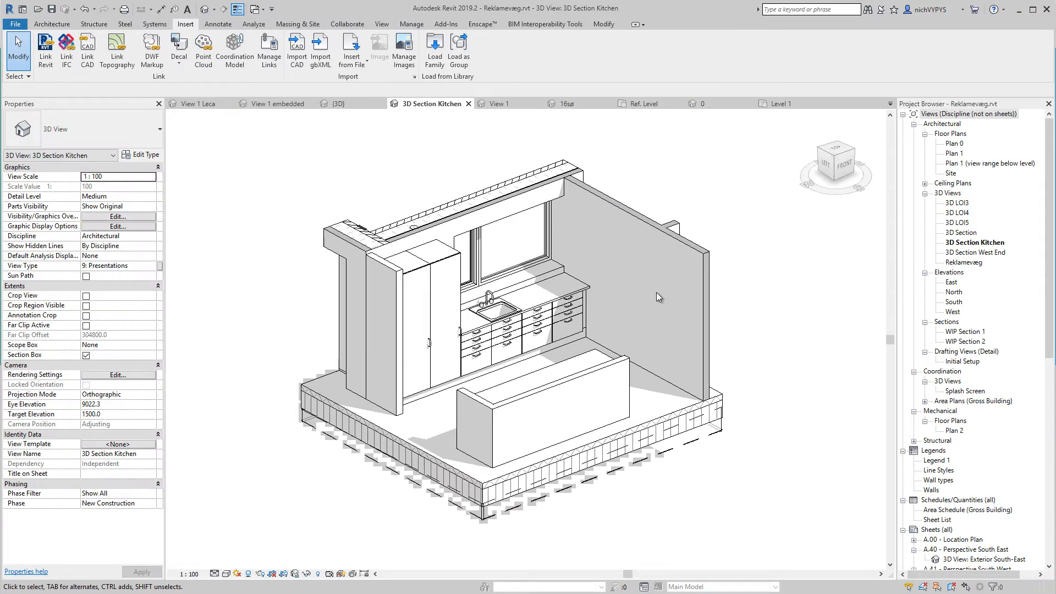
mouse_move(654, 321)
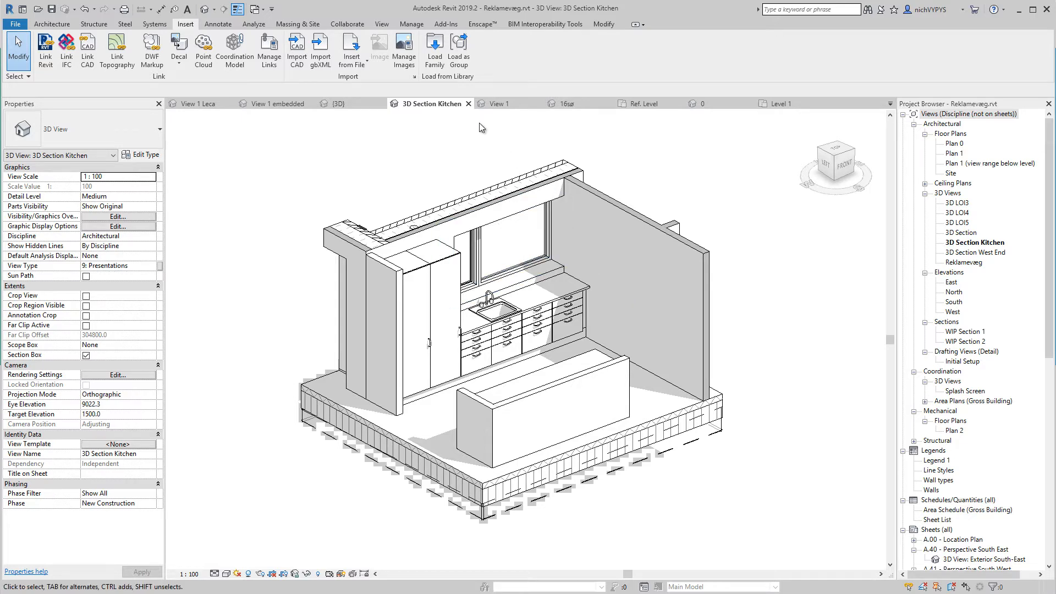
mouse_move(330, 27)
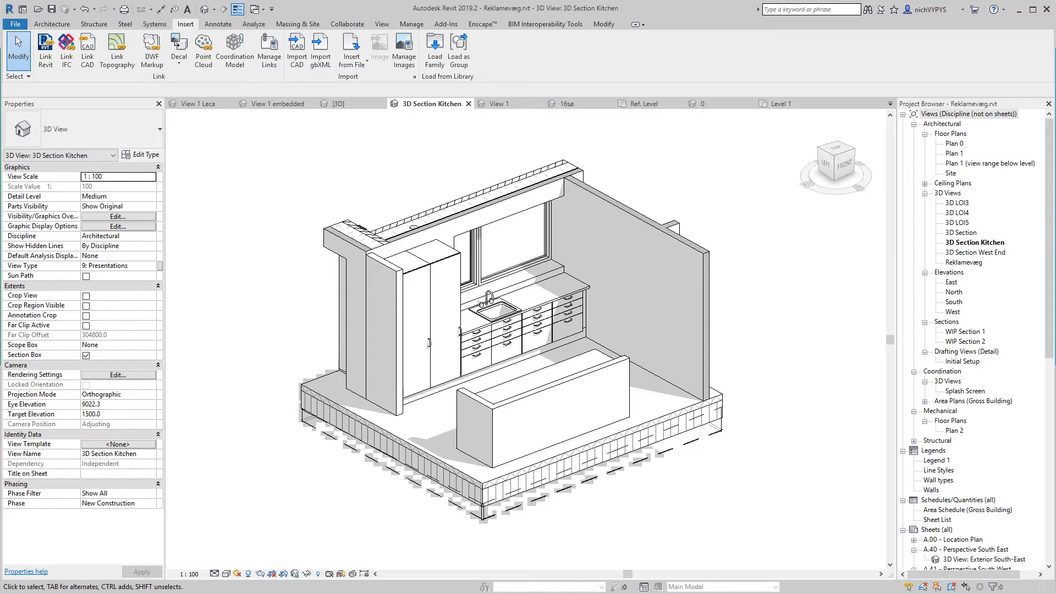
mouse_move(526, 88)
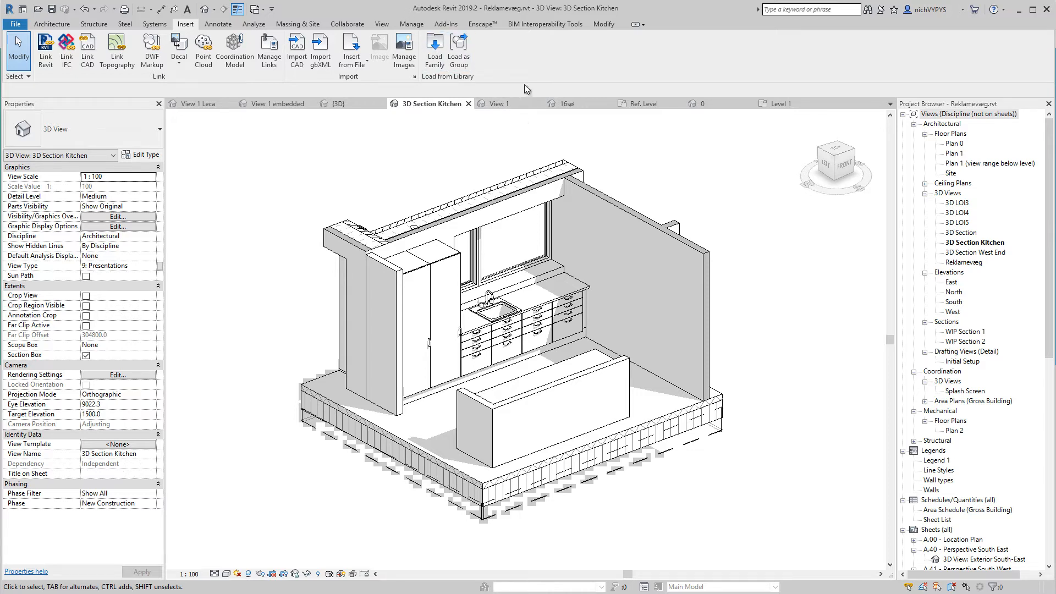
mouse_move(611, 196)
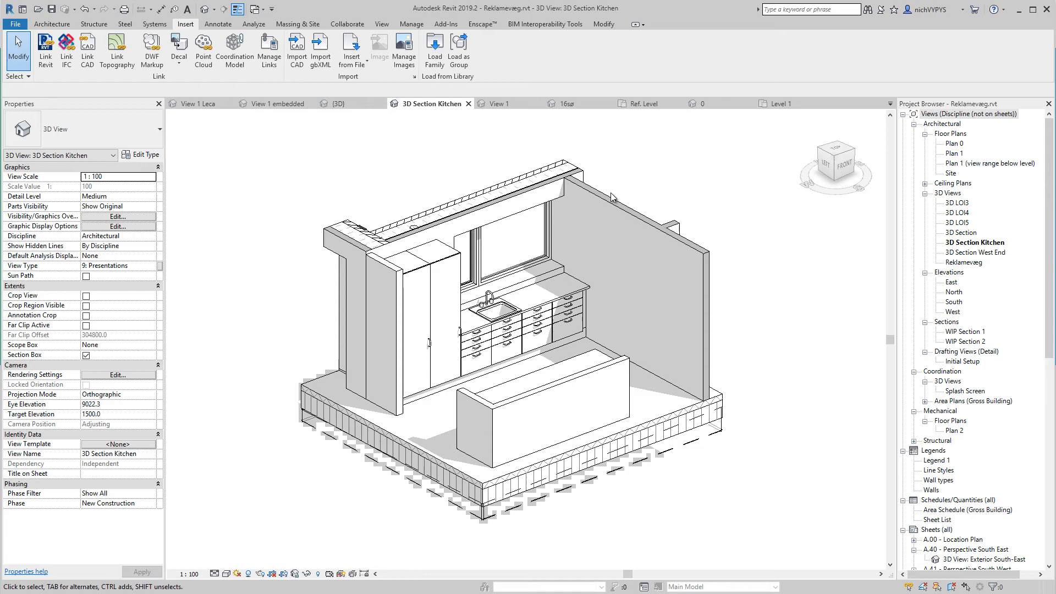
click(435, 45)
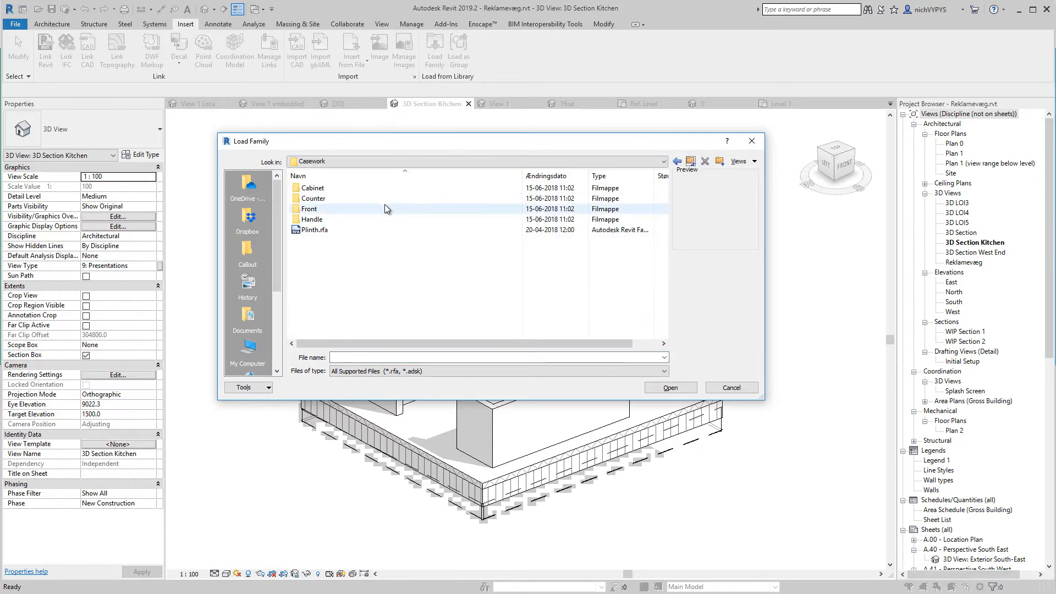
click(676, 160)
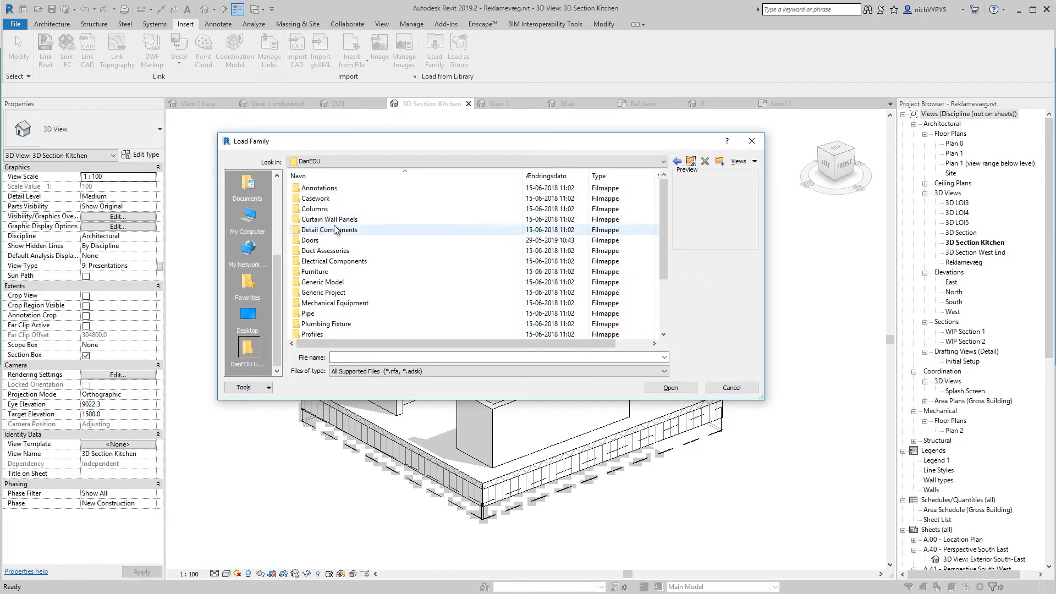
mouse_move(690, 161)
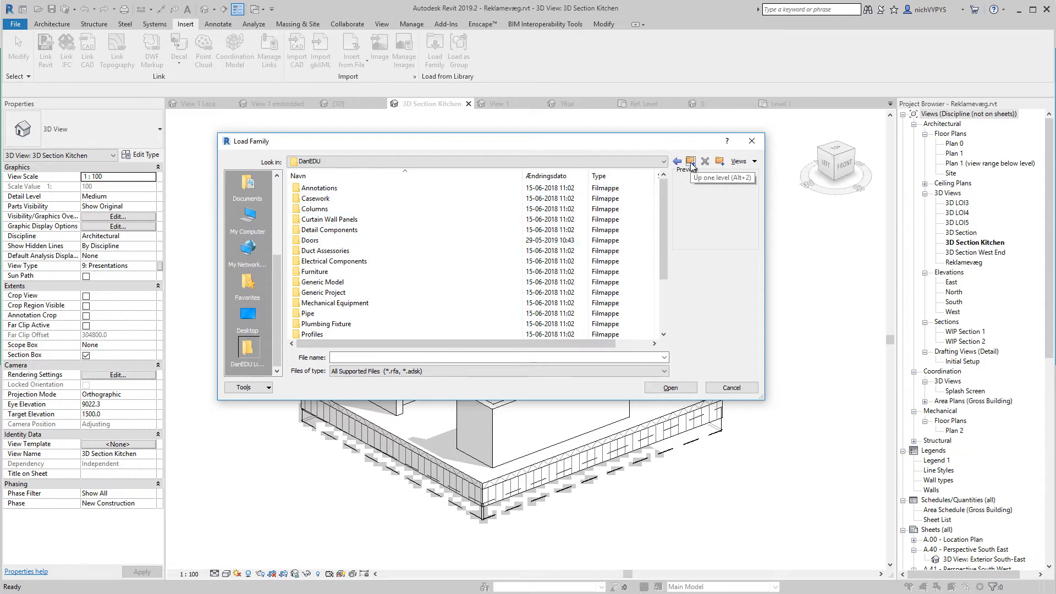
click(690, 161)
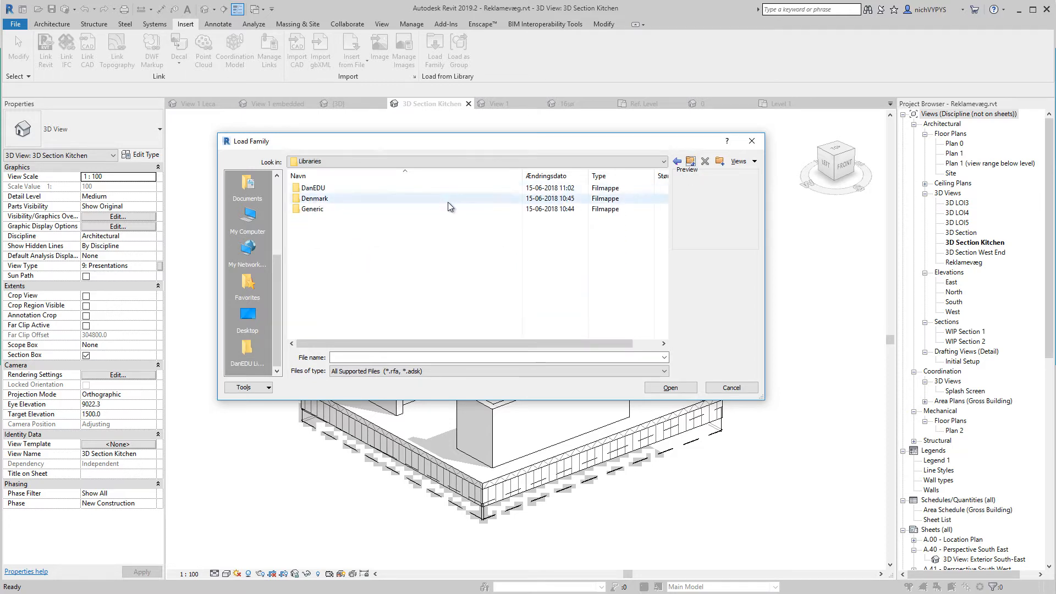
double_click(315, 198)
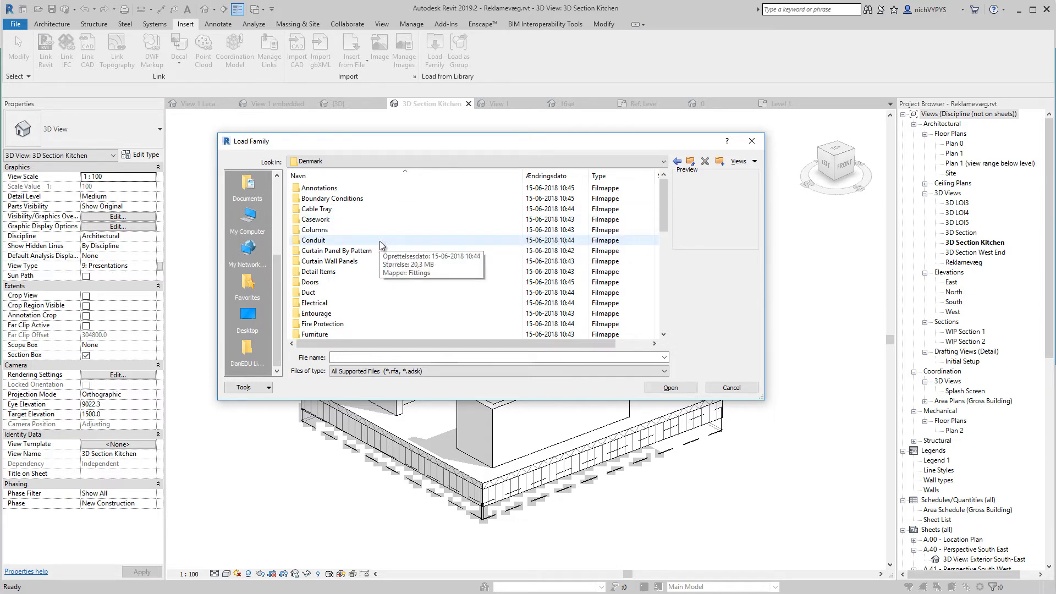
scroll(down, 3)
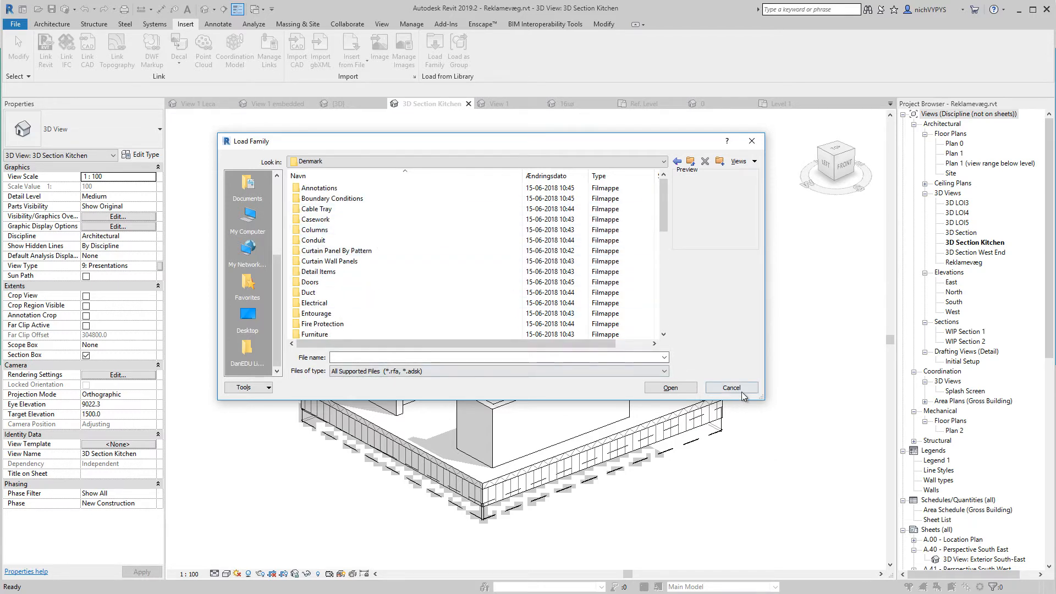
click(731, 388)
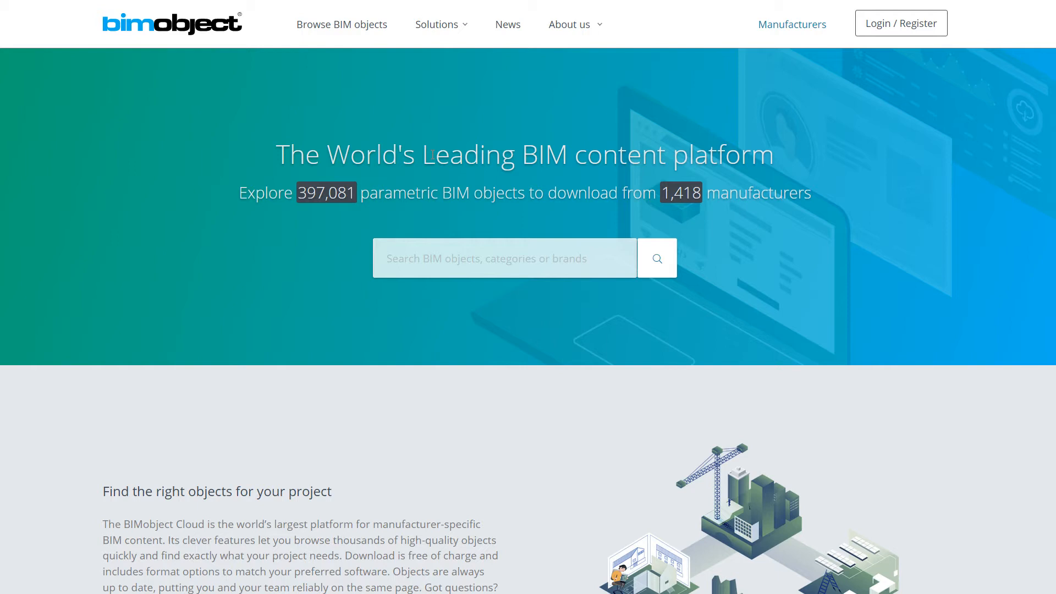
mouse_move(214, 49)
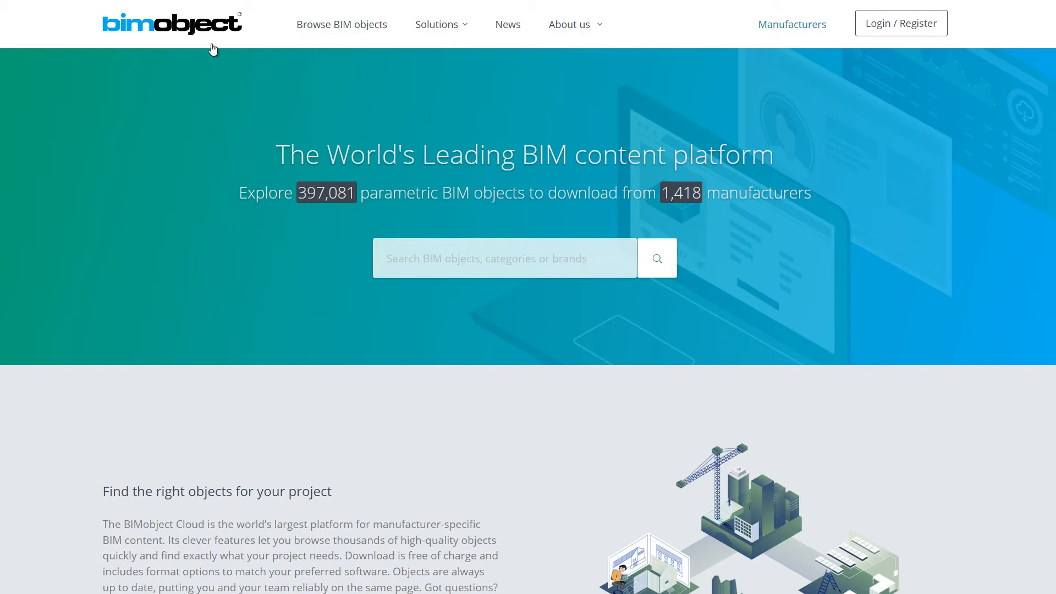
mouse_move(391, 60)
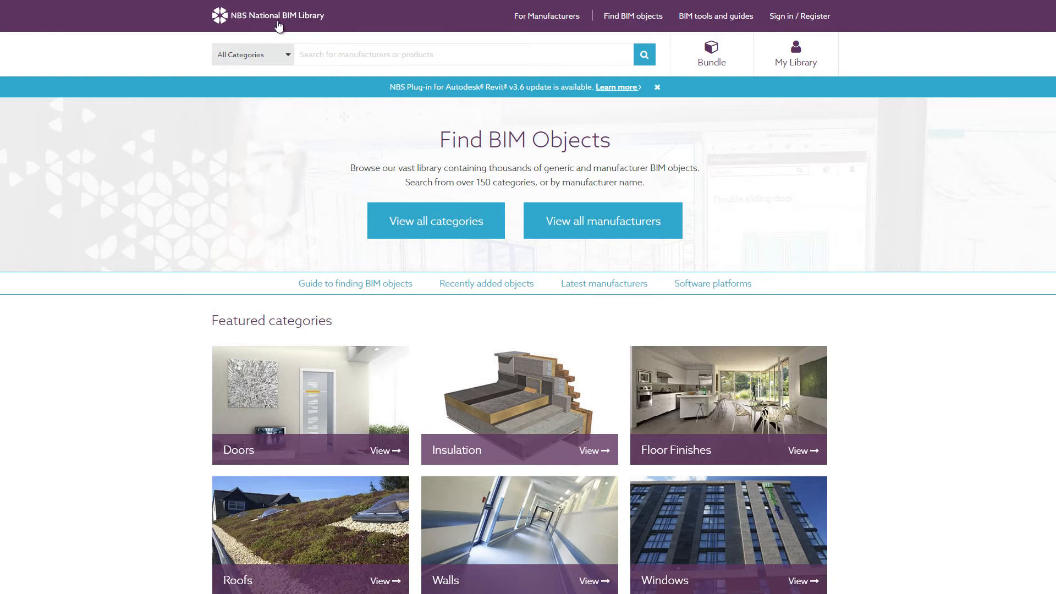
mouse_move(363, 119)
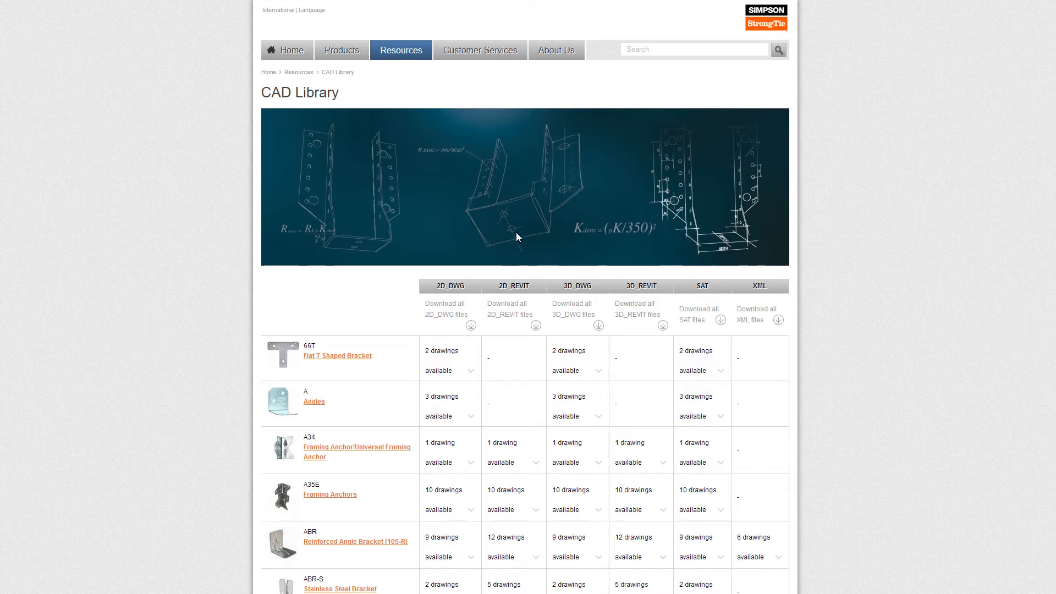
mouse_move(588, 253)
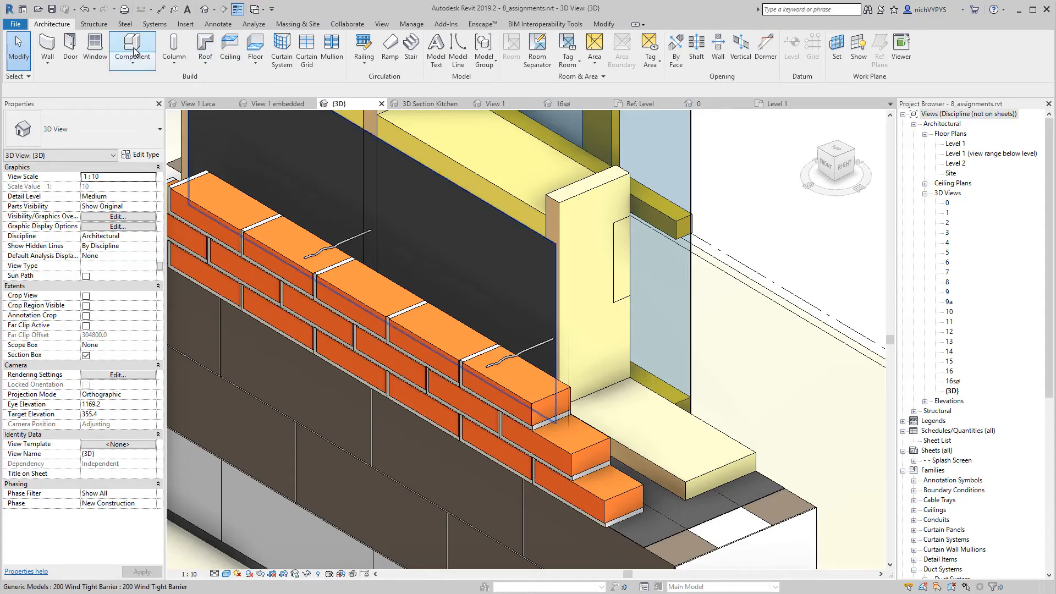
Leave the Level 1 plan for the {3D} detail view showing the brick course and ABR105 angle bracket
click(132, 49)
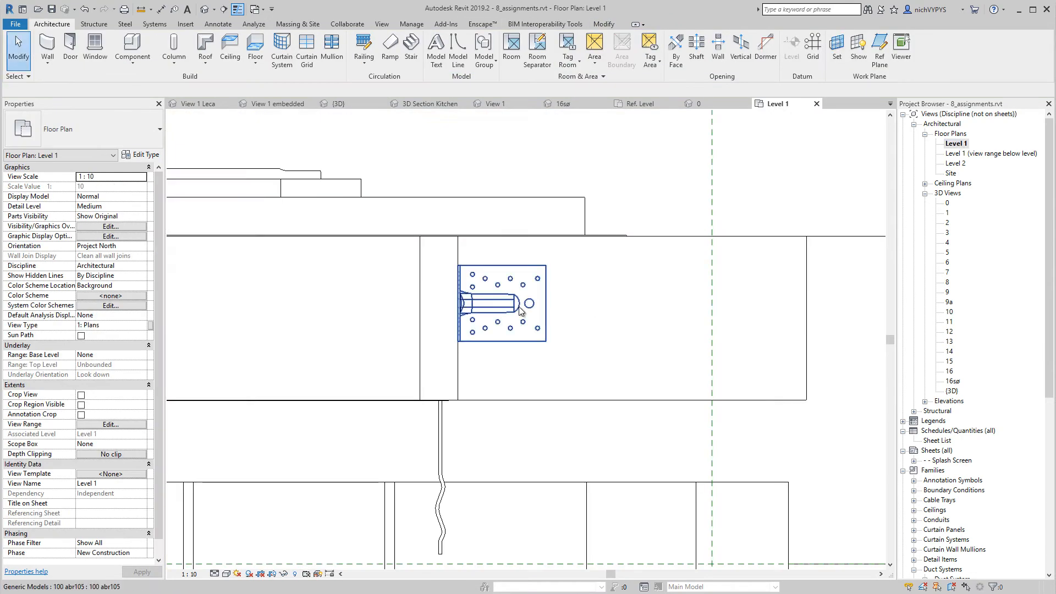
click(336, 103)
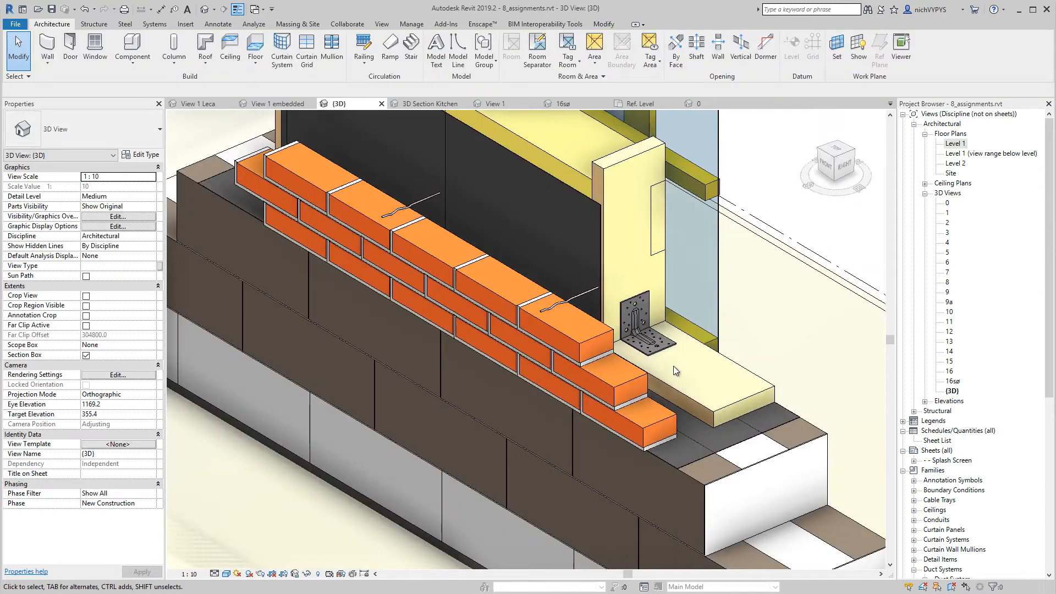
mouse_move(684, 339)
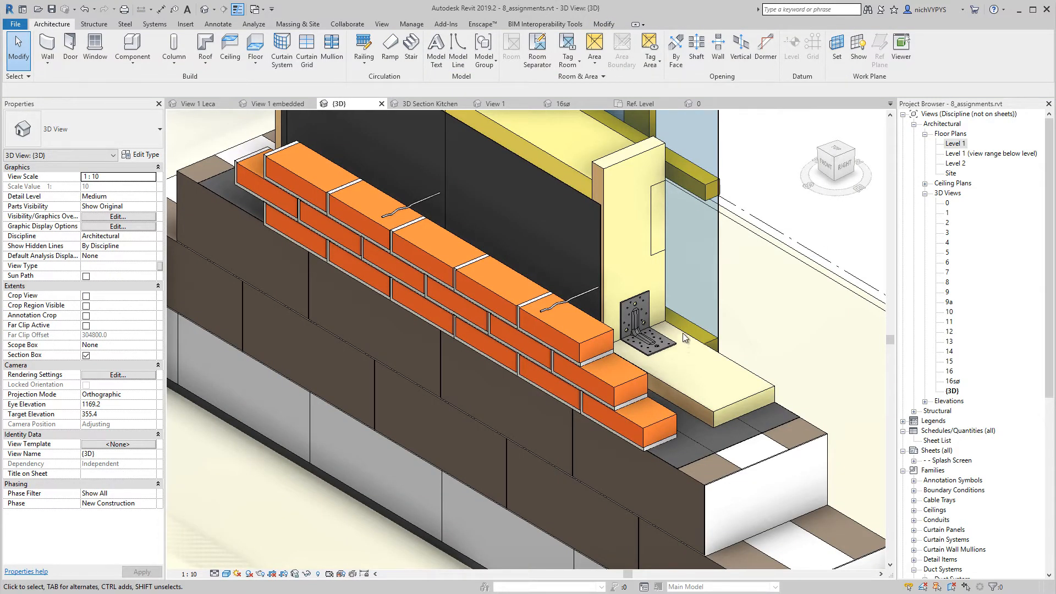
click(642, 331)
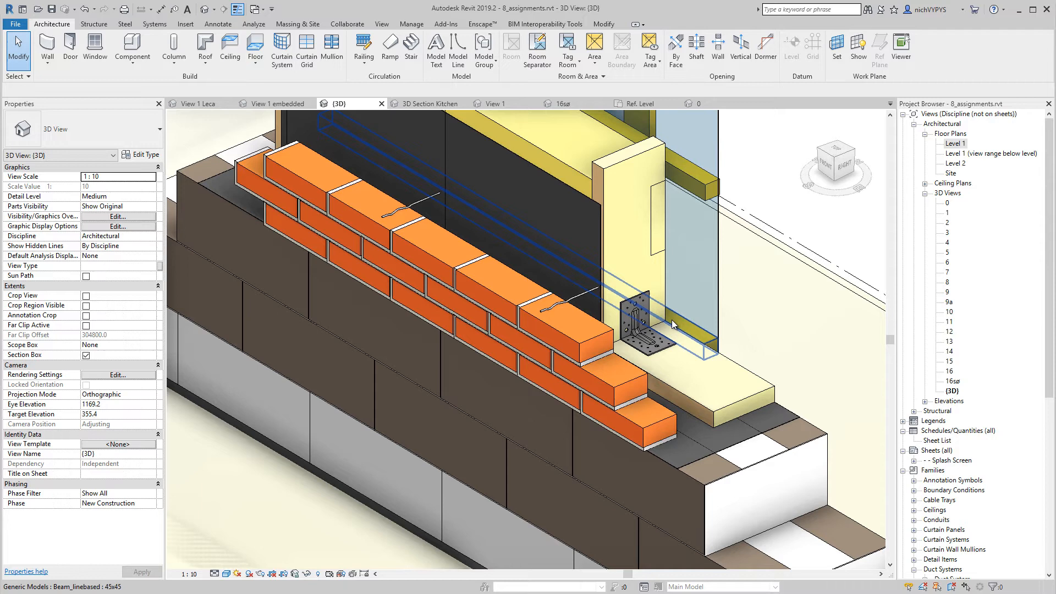
mouse_move(670, 317)
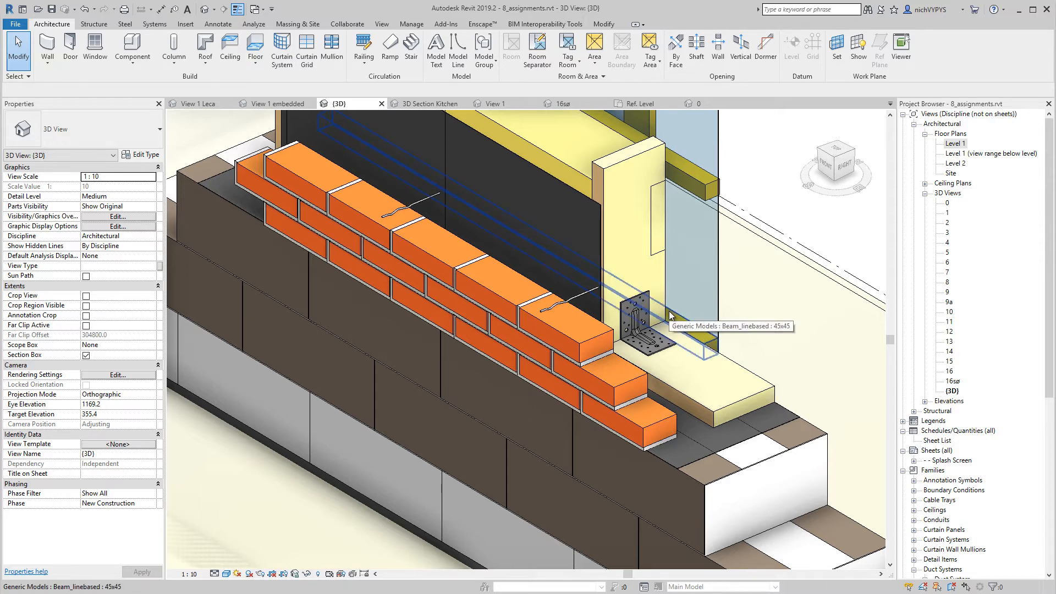
mouse_move(674, 321)
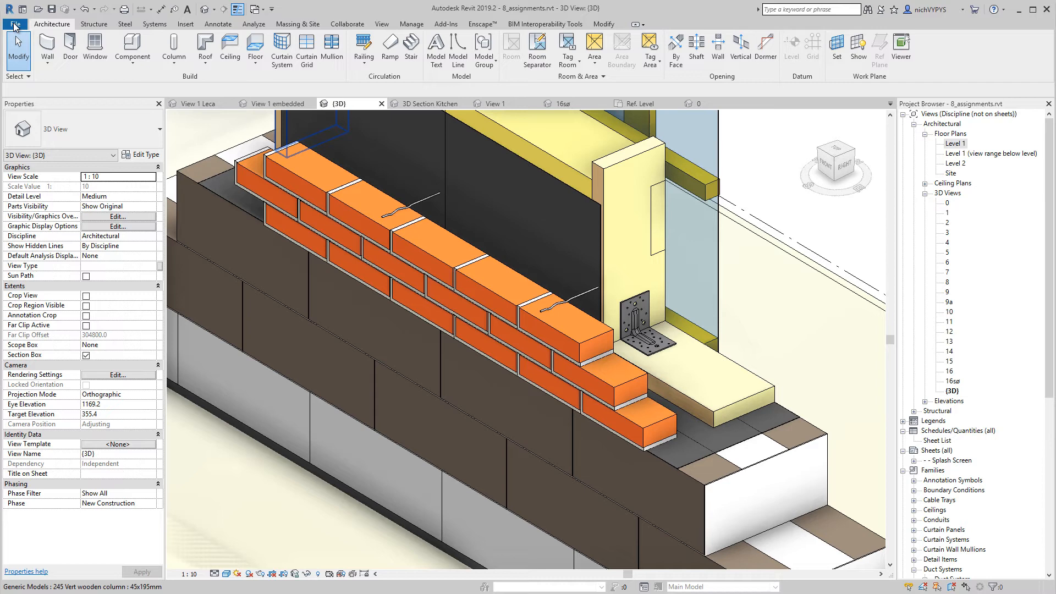
Start a new family via File > New > Family to reach the template chooser
click(17, 25)
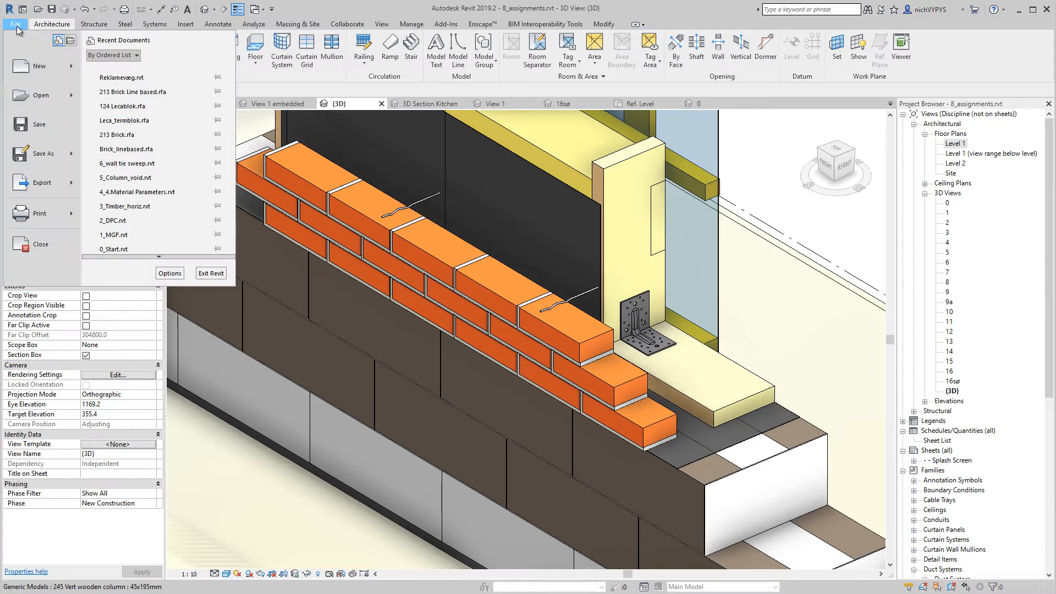
click(38, 66)
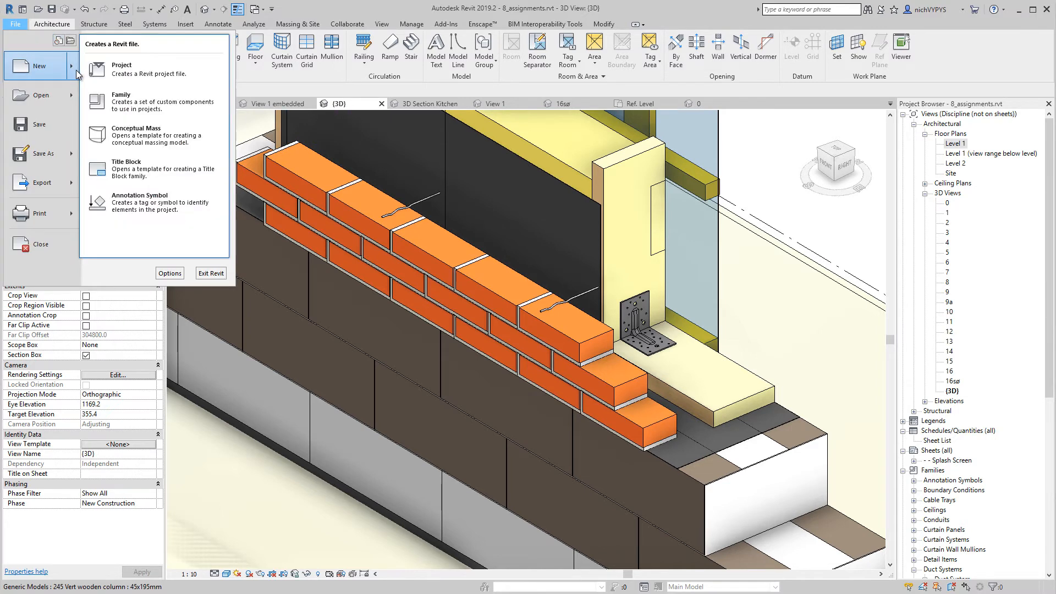
click(121, 100)
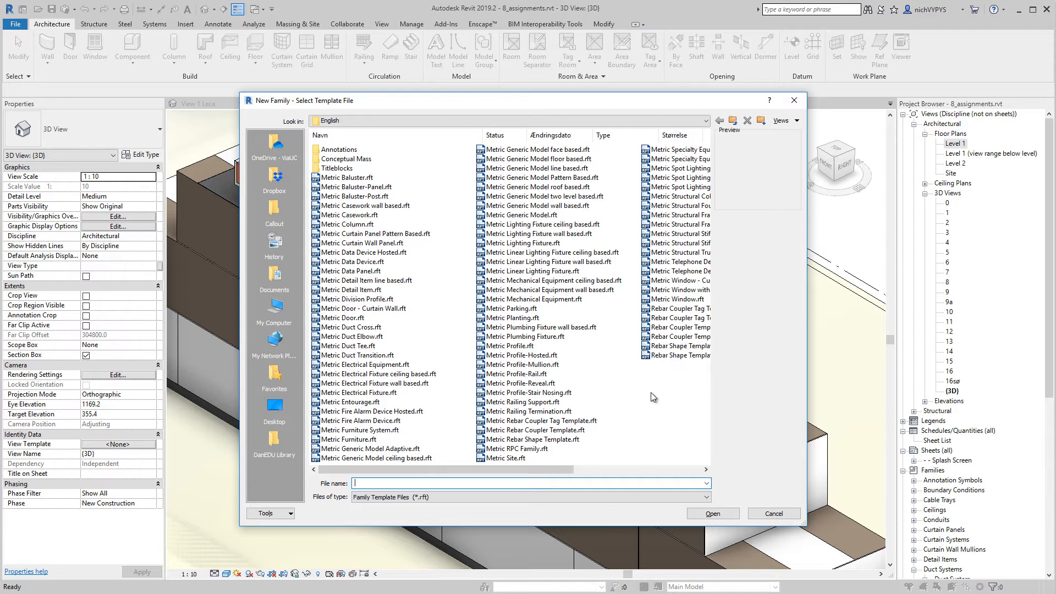
mouse_move(649, 399)
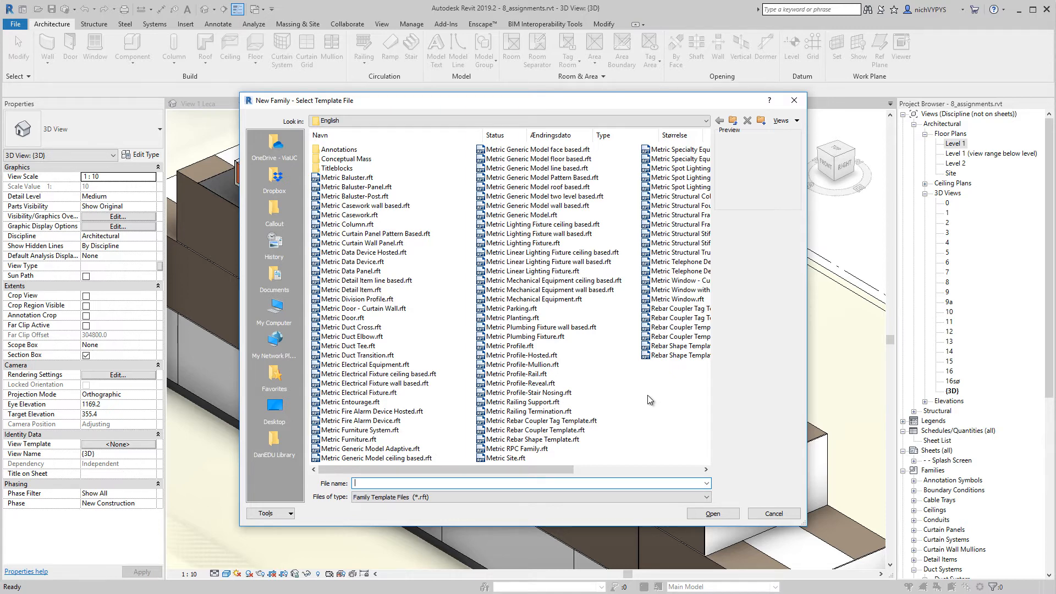
mouse_move(674, 299)
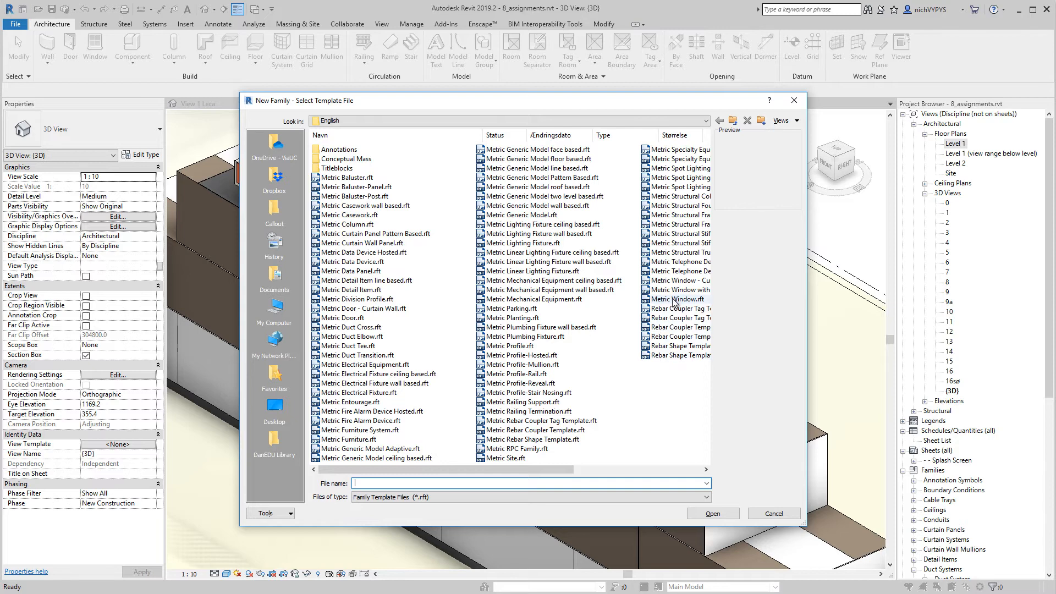
mouse_move(675, 299)
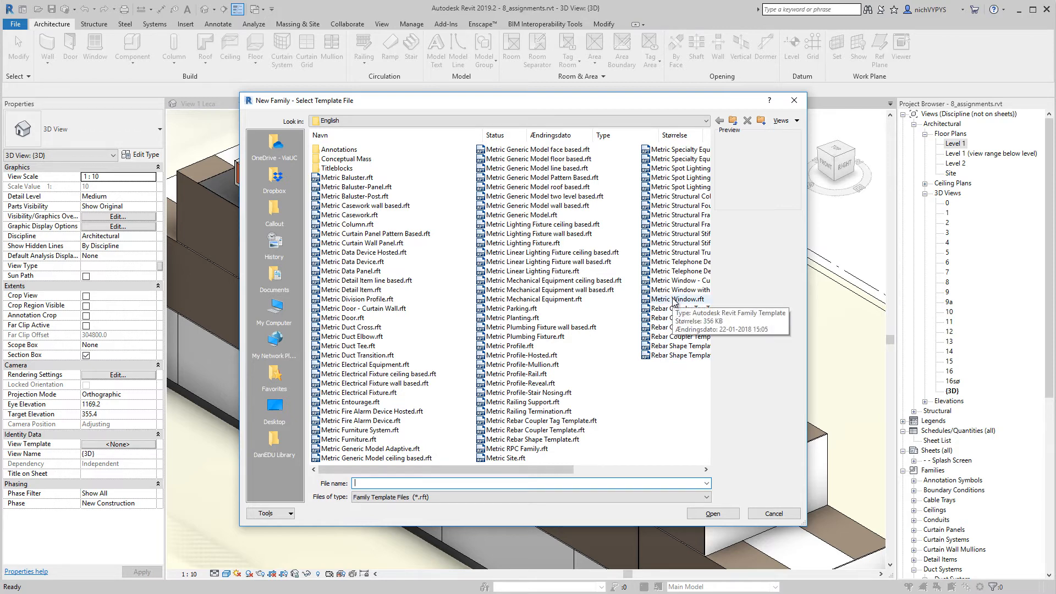
Preview Metric Window and Metric Generic Model Adaptive, then choose Metric Generic Model.rft
click(677, 300)
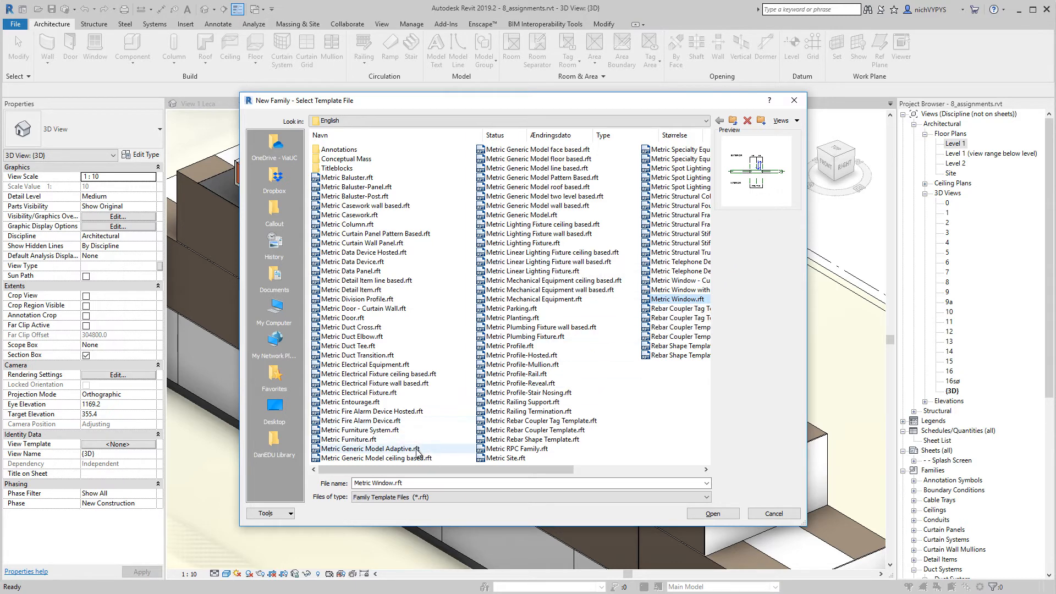
click(370, 449)
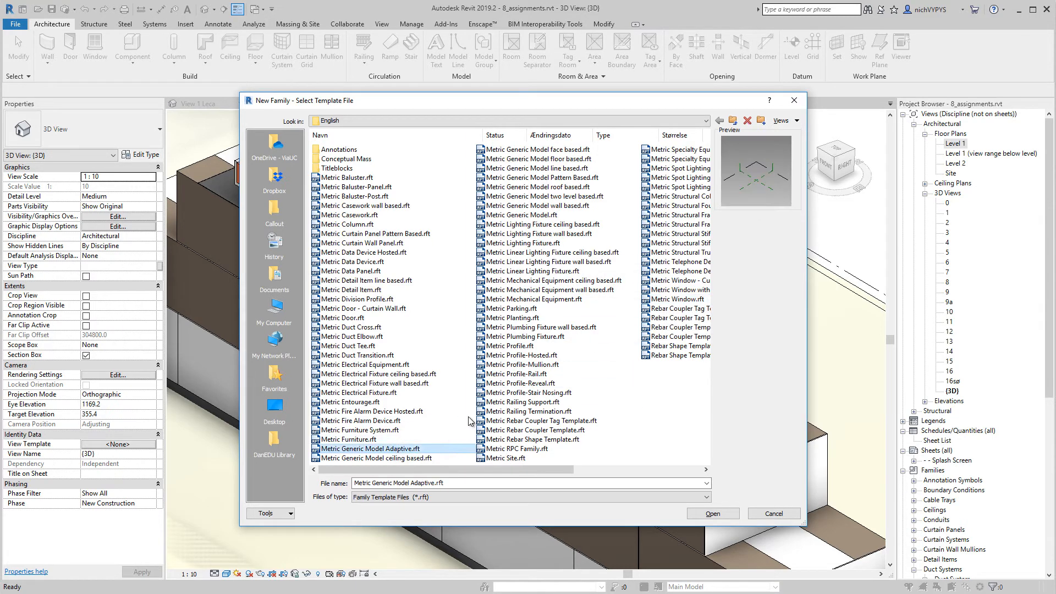
click(523, 215)
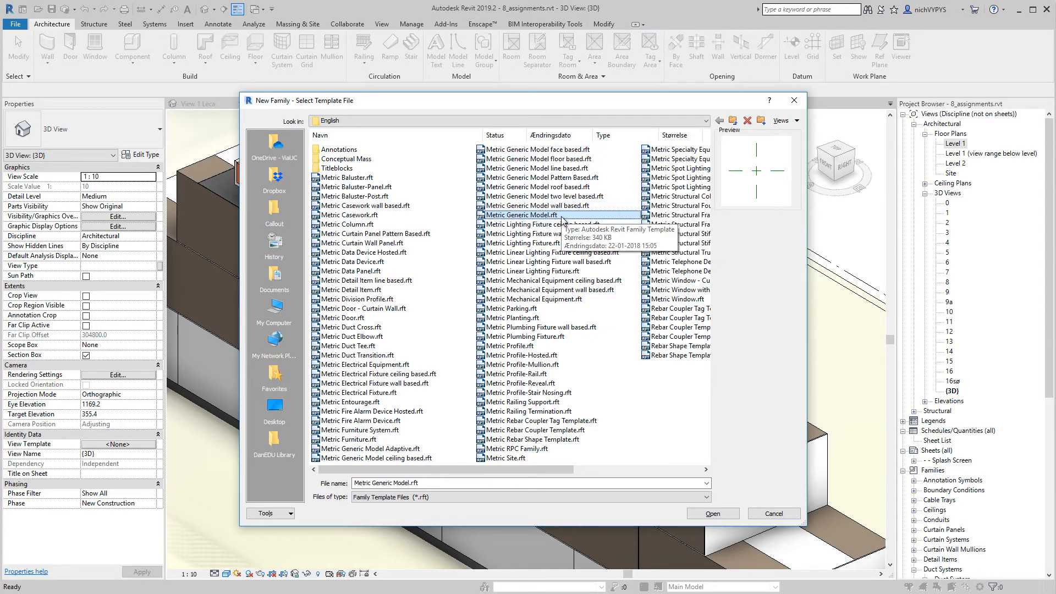
mouse_move(513, 219)
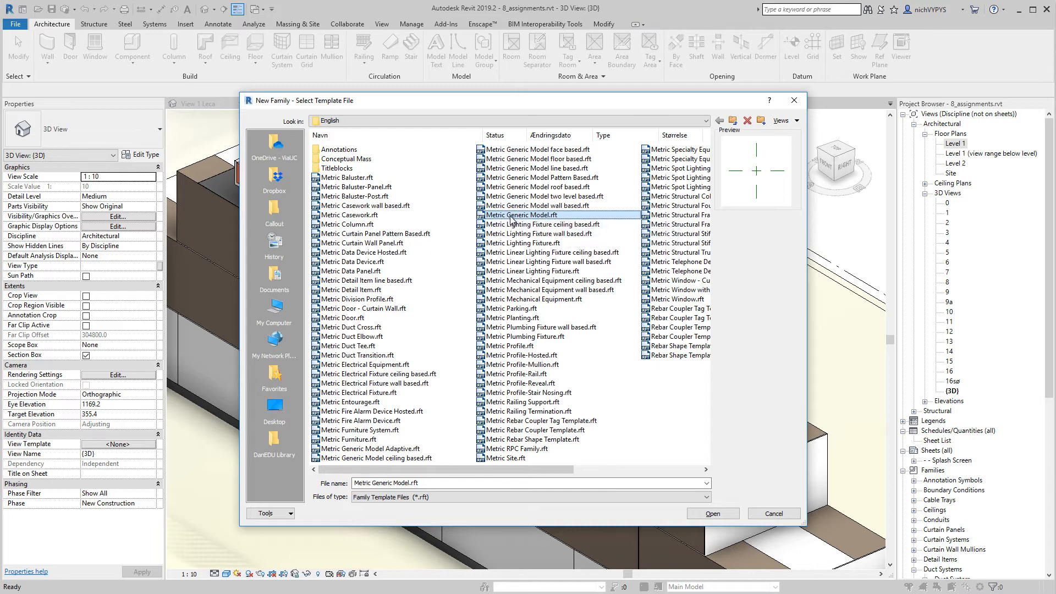
mouse_move(546, 219)
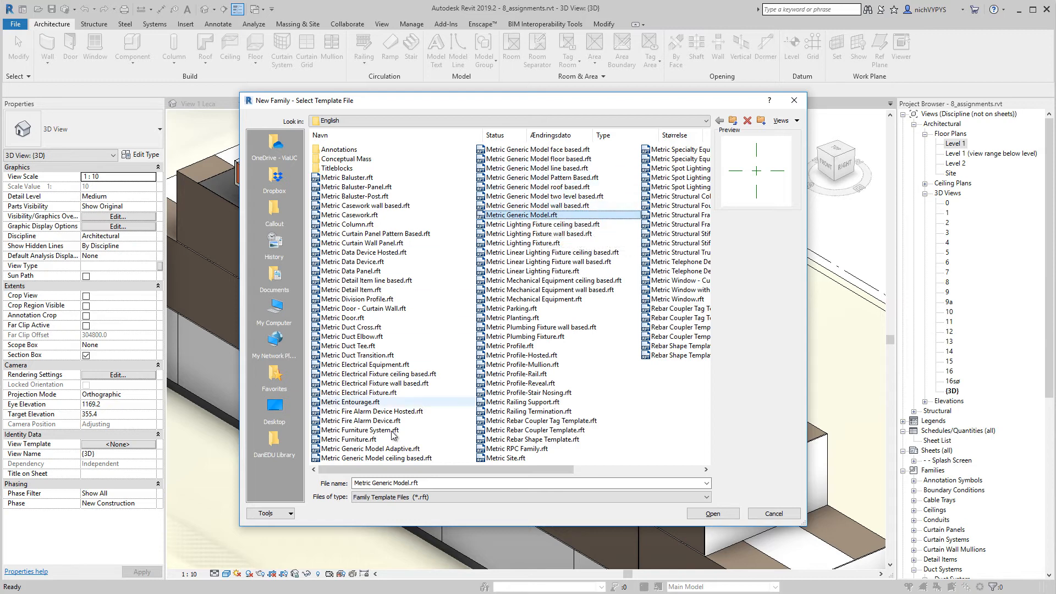
mouse_move(214, 281)
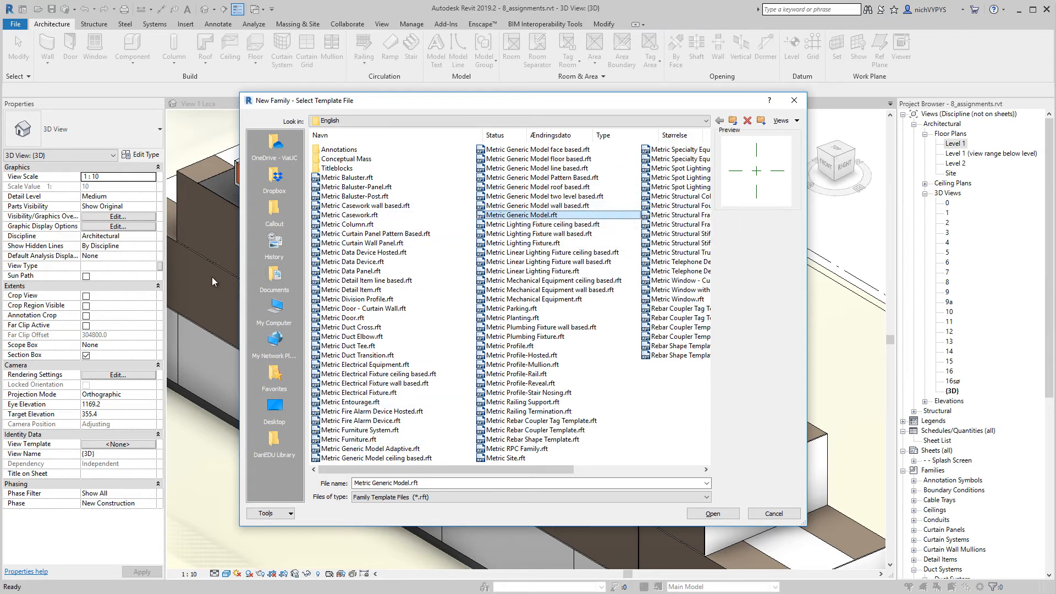
mouse_move(218, 277)
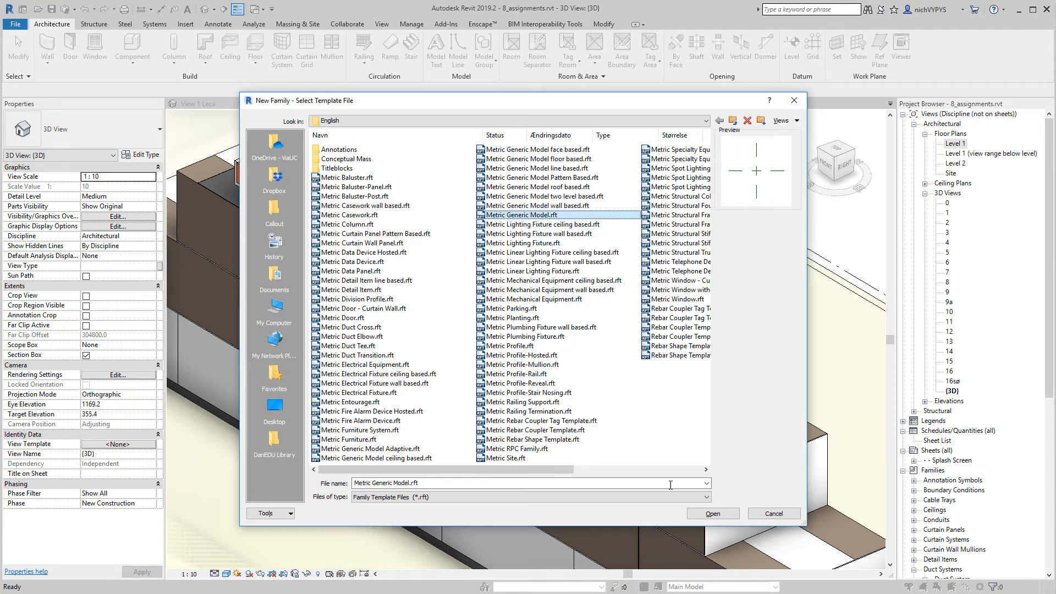
mouse_move(774, 505)
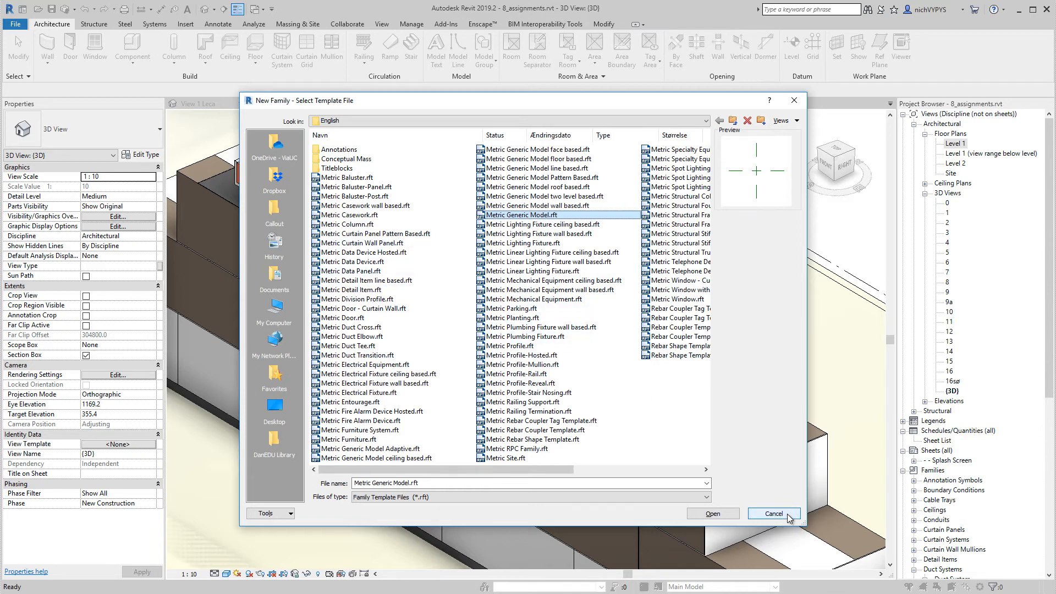
Cancel the template chooser and read the BIM7AA Type Coding PDF from bim7aa.dk in Firefox
click(775, 512)
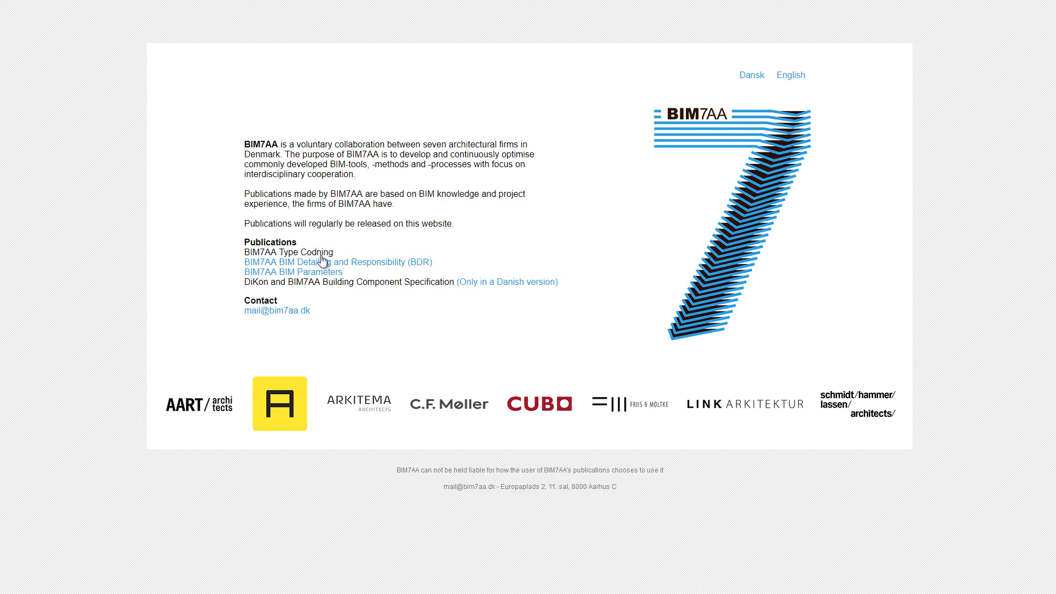
click(286, 252)
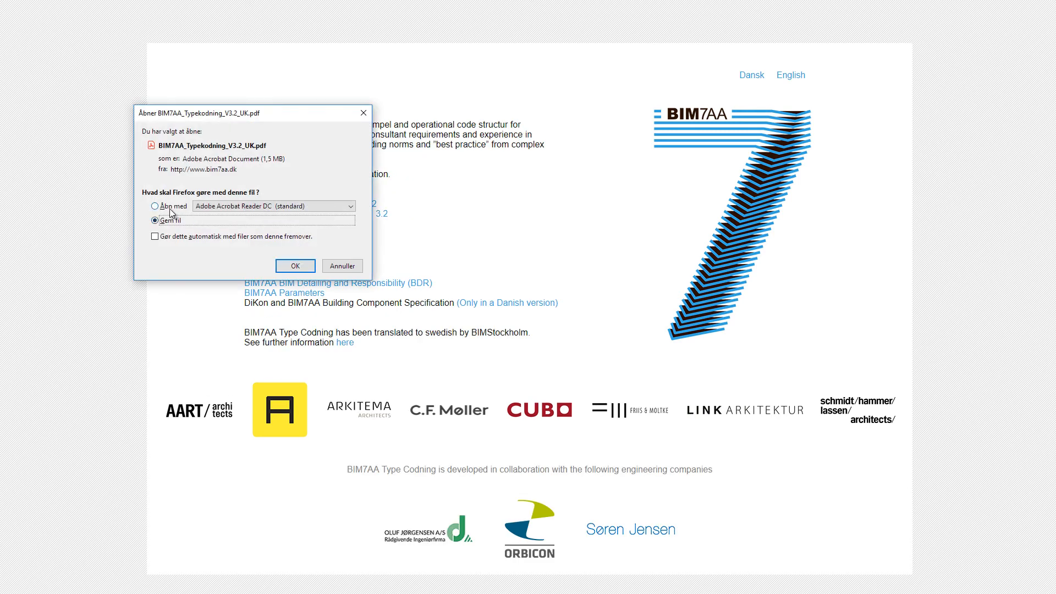
click(295, 265)
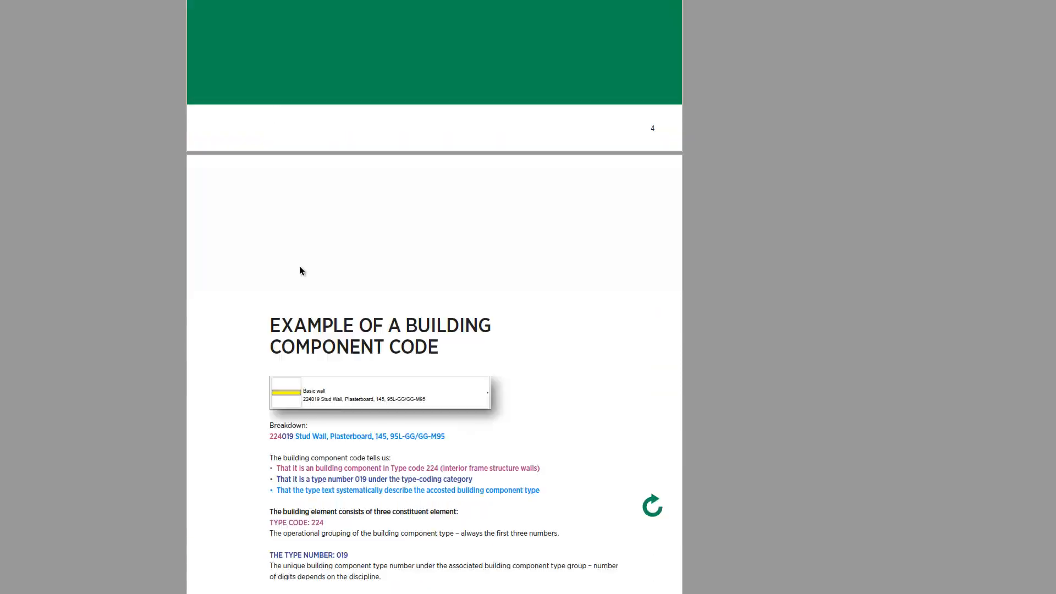
scroll(down, 3)
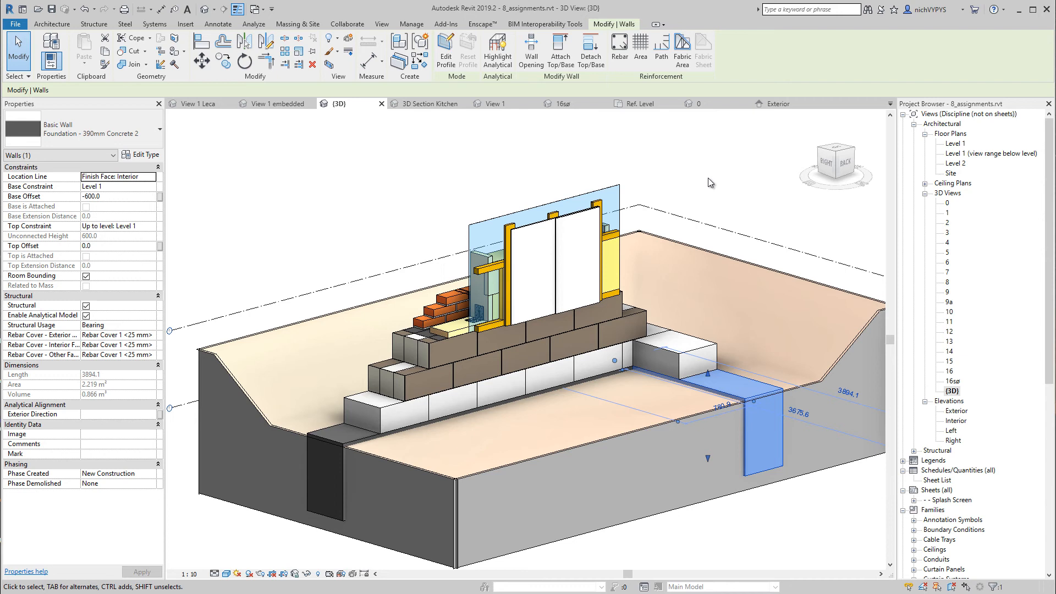
mouse_move(720, 180)
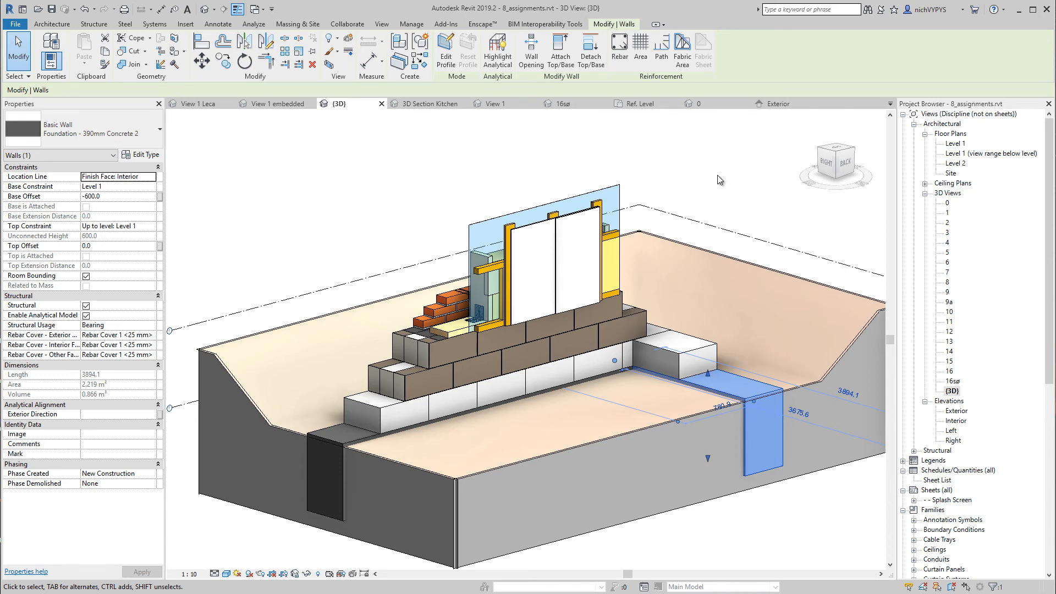
mouse_move(947, 182)
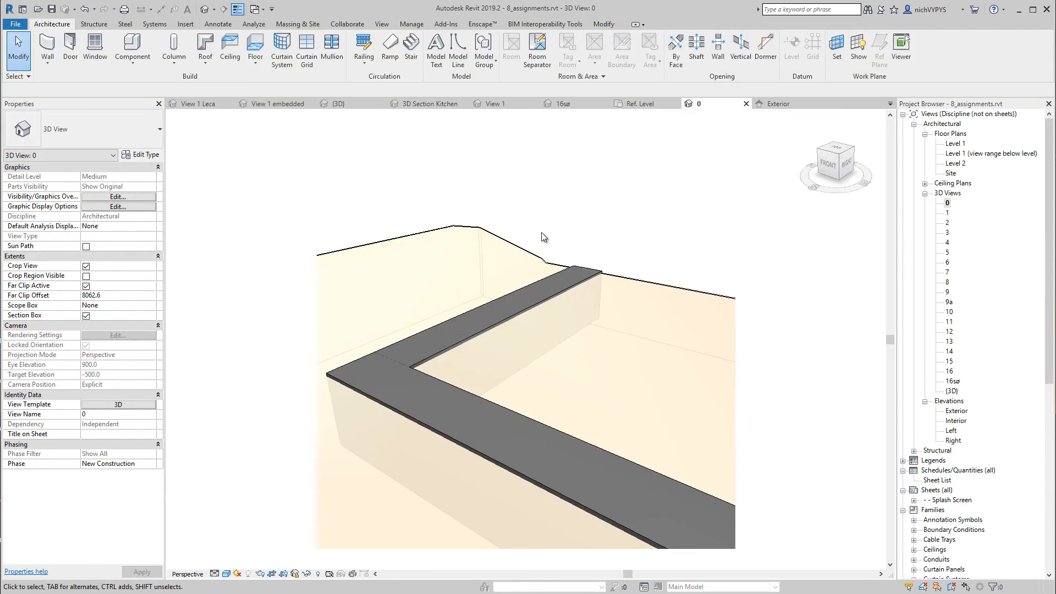
mouse_move(633, 273)
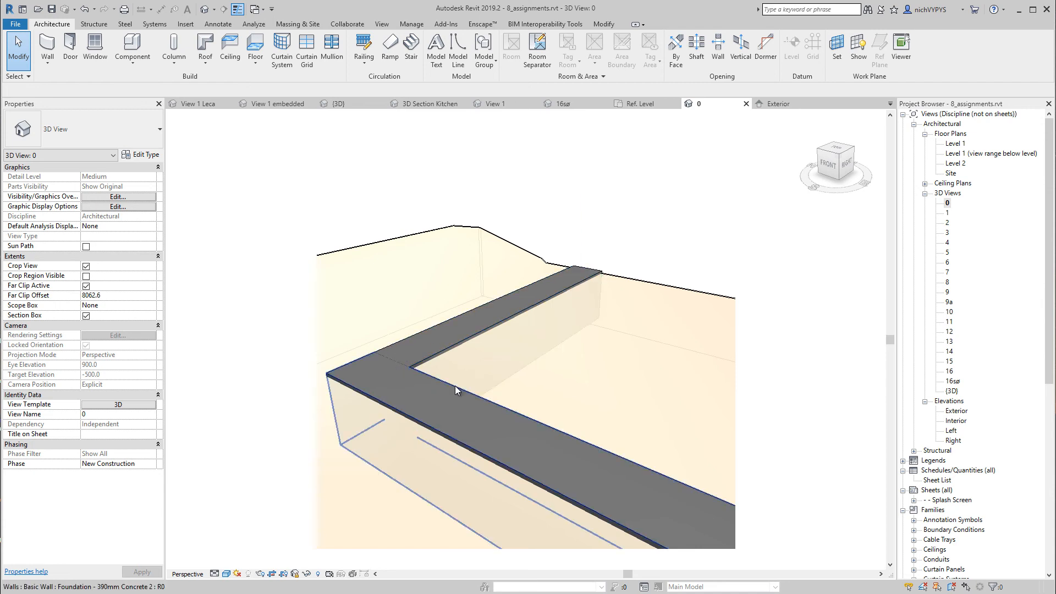
Select the 390mm concrete foundation wall in the assignments project view
click(457, 390)
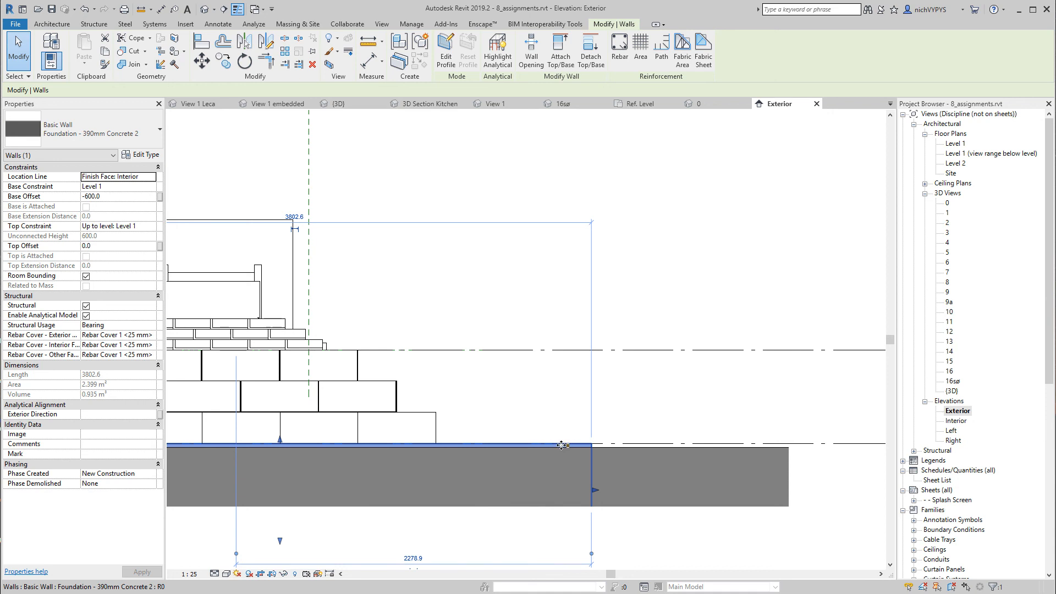
mouse_move(590, 447)
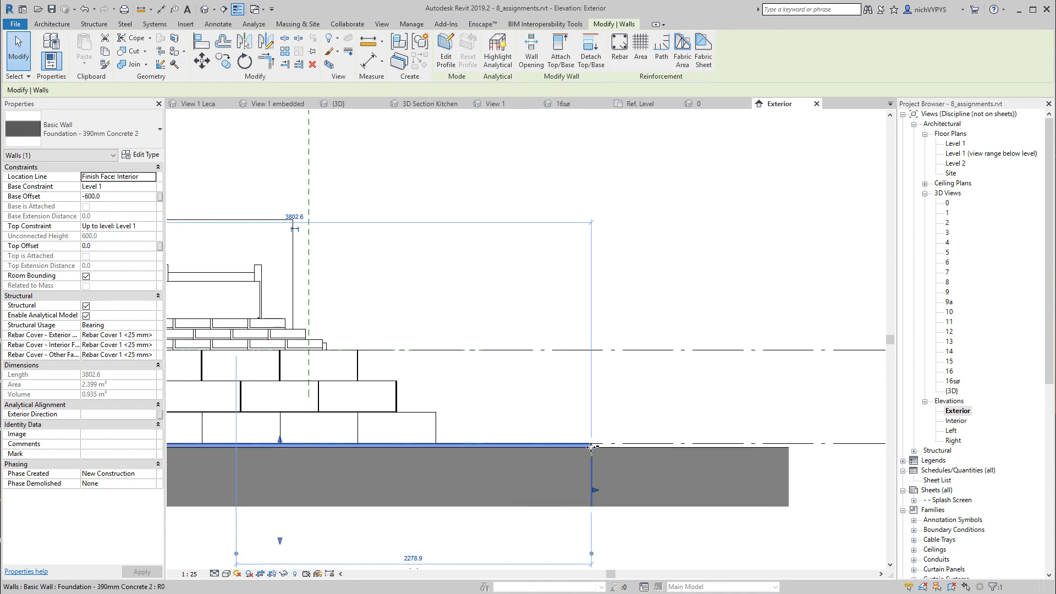